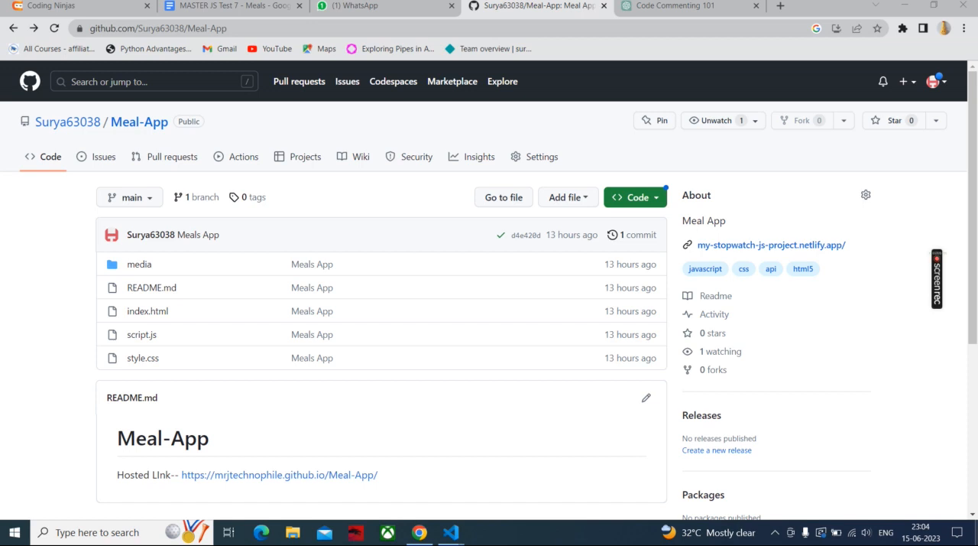
mouse_move(289, 496)
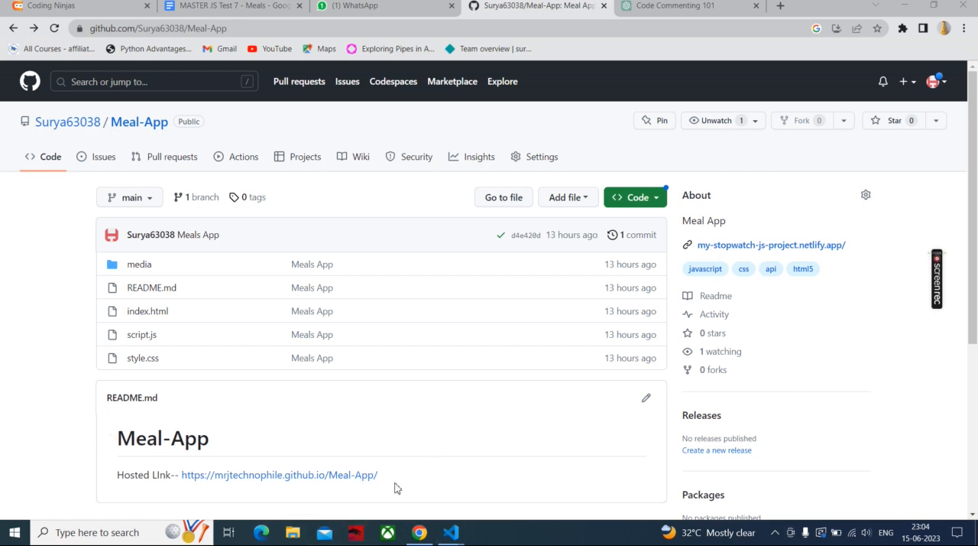
mouse_move(446, 384)
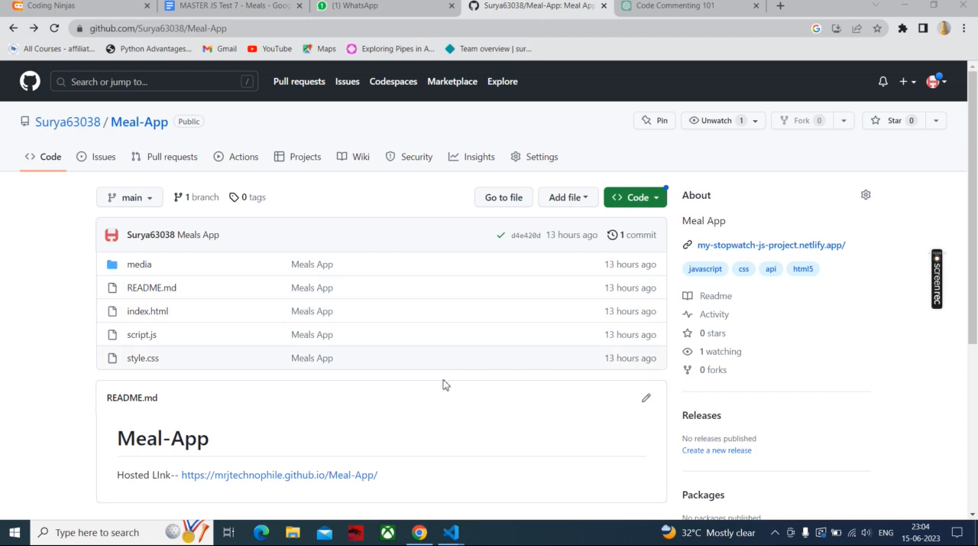
mouse_move(357, 472)
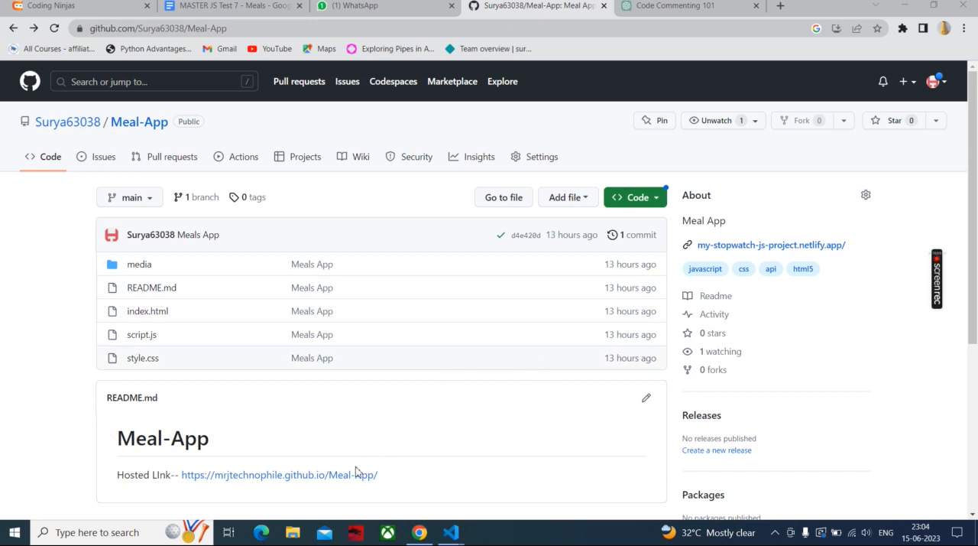
mouse_move(326, 480)
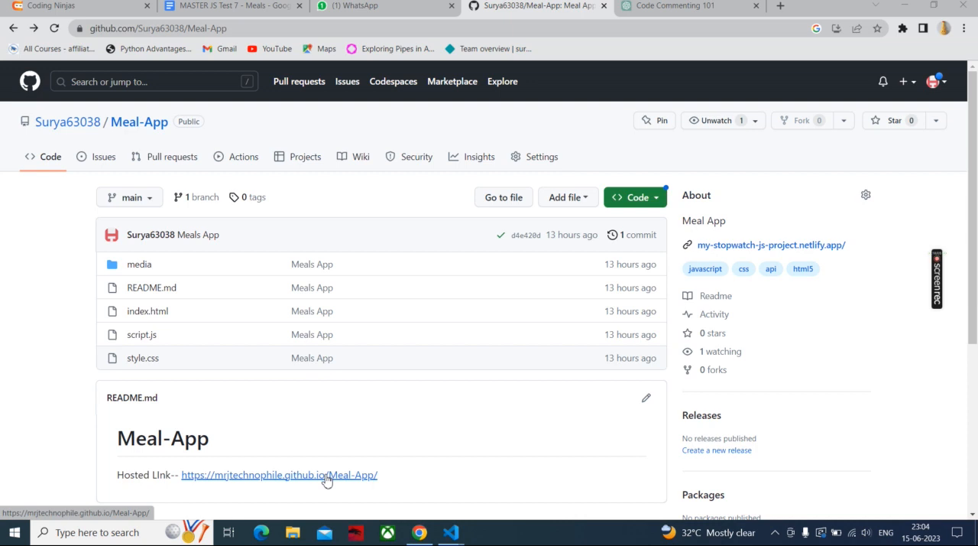
Follow the README's hosted link to load the live Meal App.
click(279, 475)
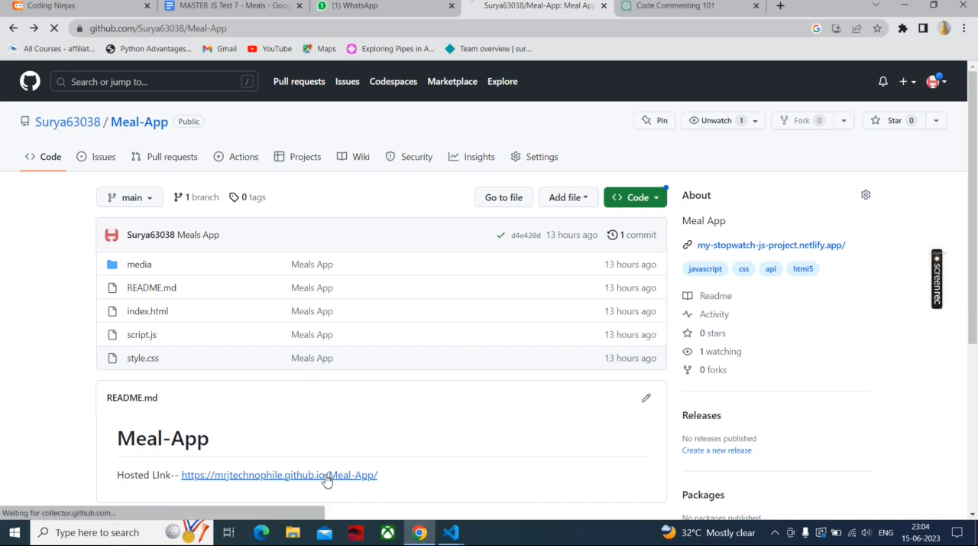
click(279, 474)
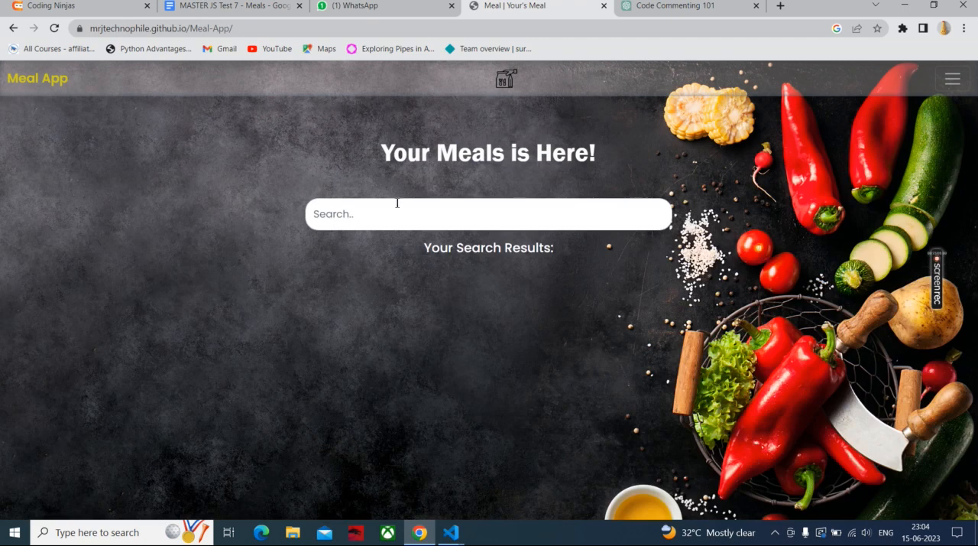
mouse_move(466, 242)
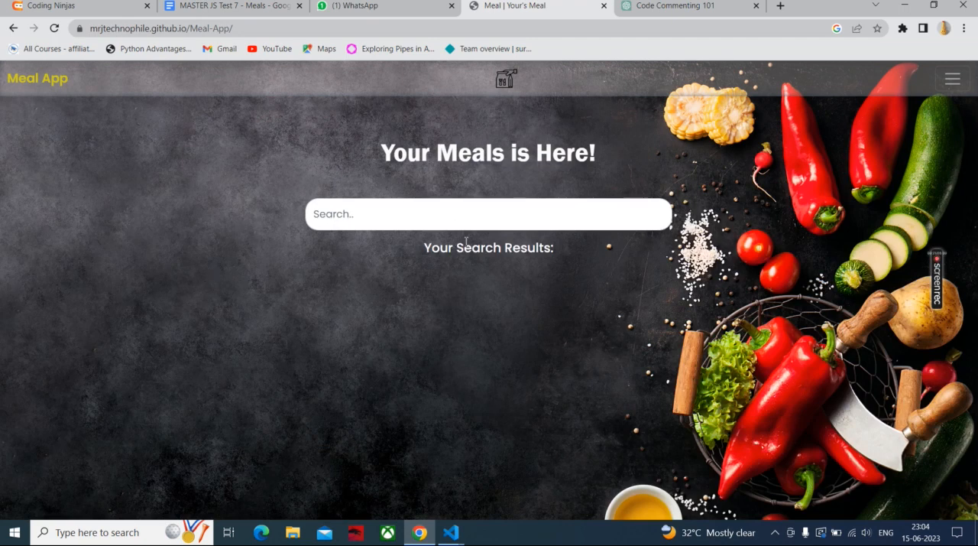
mouse_move(121, 92)
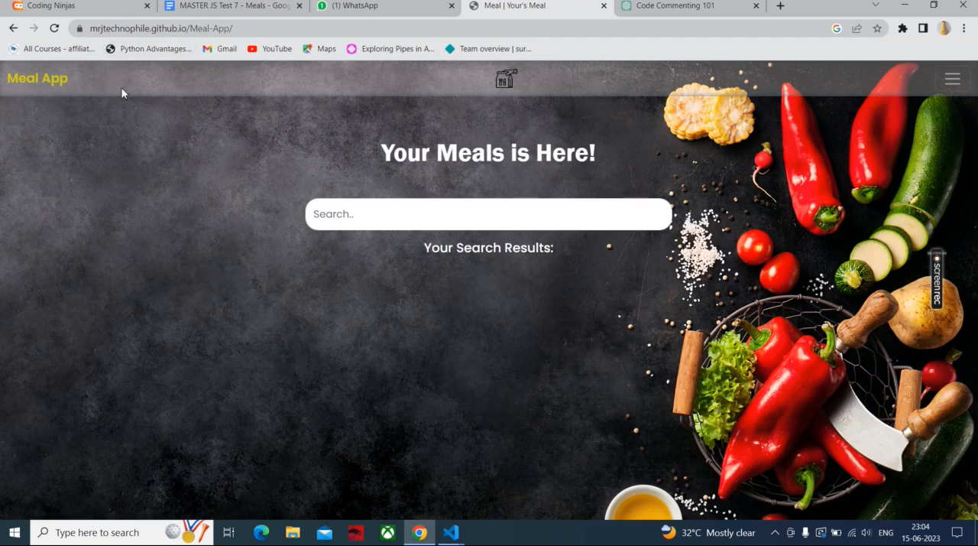
mouse_move(224, 238)
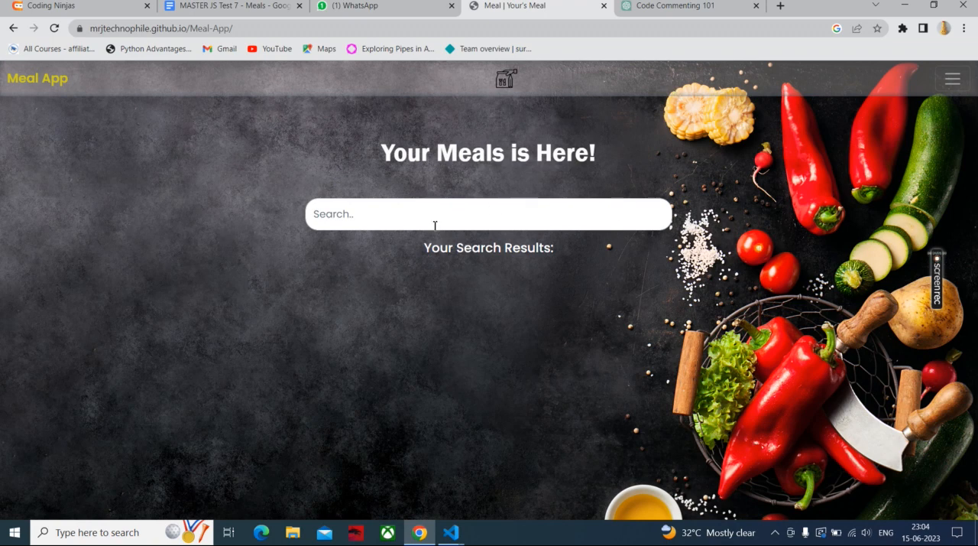
click(488, 213)
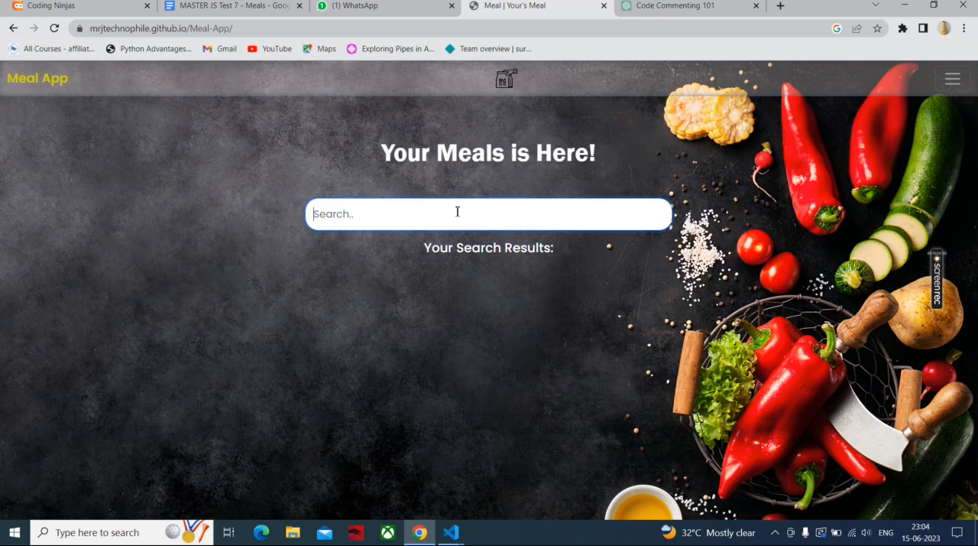
text(c)
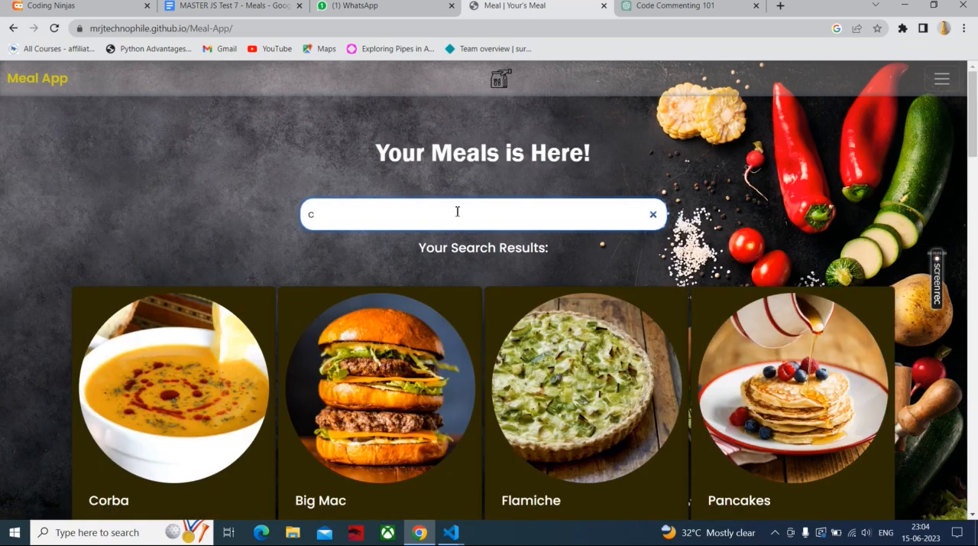
mouse_move(405, 430)
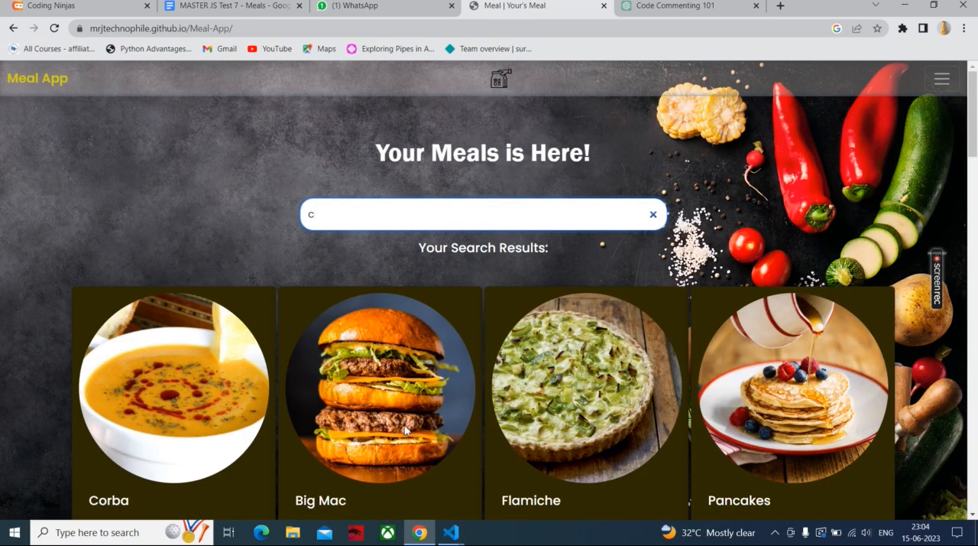
mouse_move(449, 476)
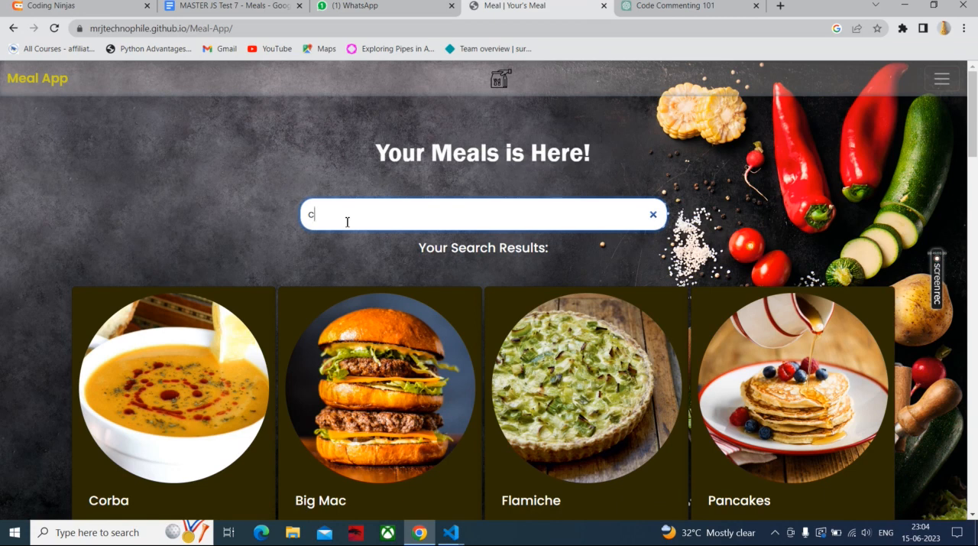
text(a)
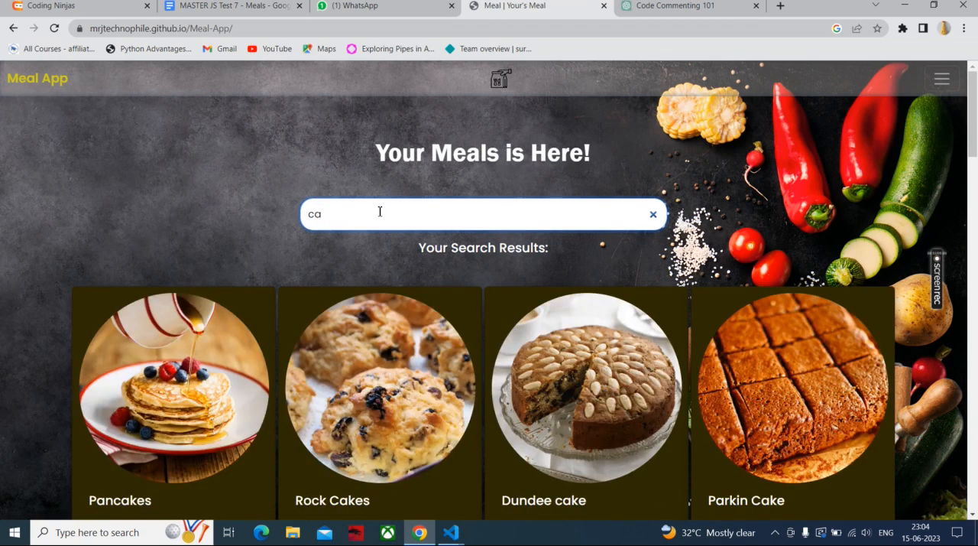
mouse_move(506, 262)
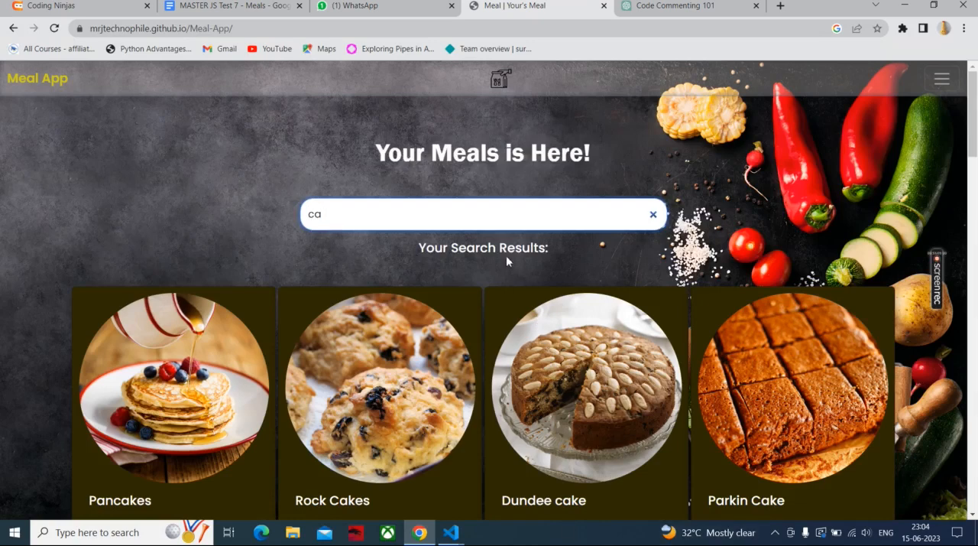
scroll(down, 3)
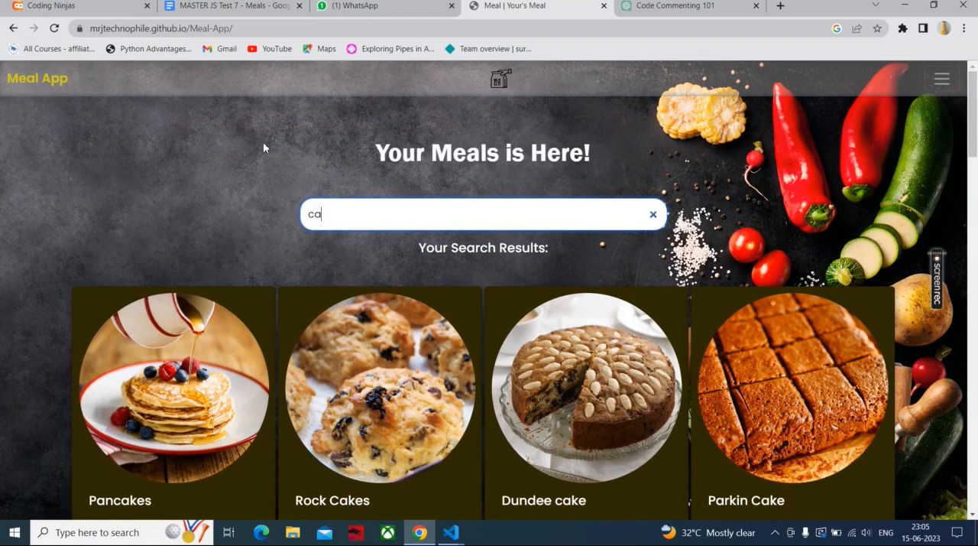
mouse_move(194, 108)
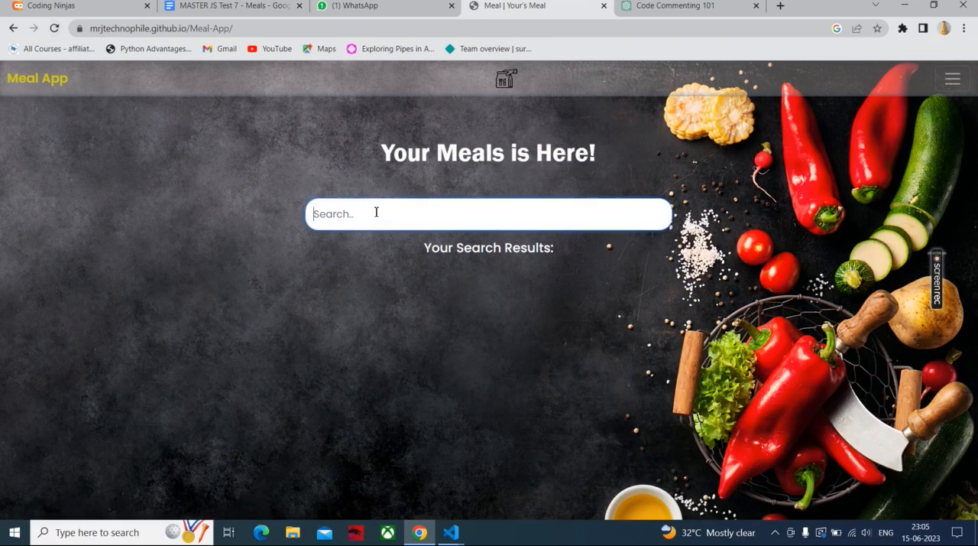
Search 'cakes' to list Pancakes, Rock Cakes, Eccles Cakes and Banana Pancakes.
text(cakes)
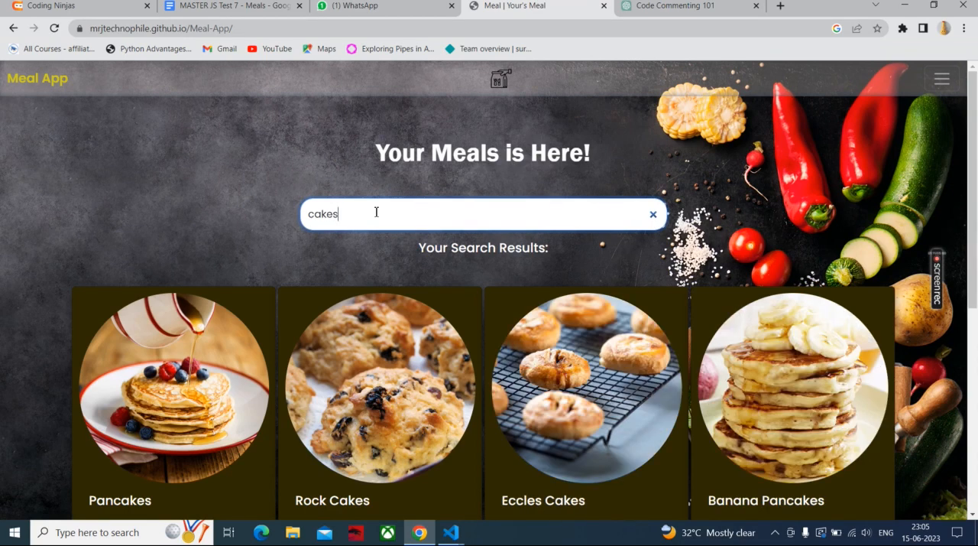
mouse_move(220, 386)
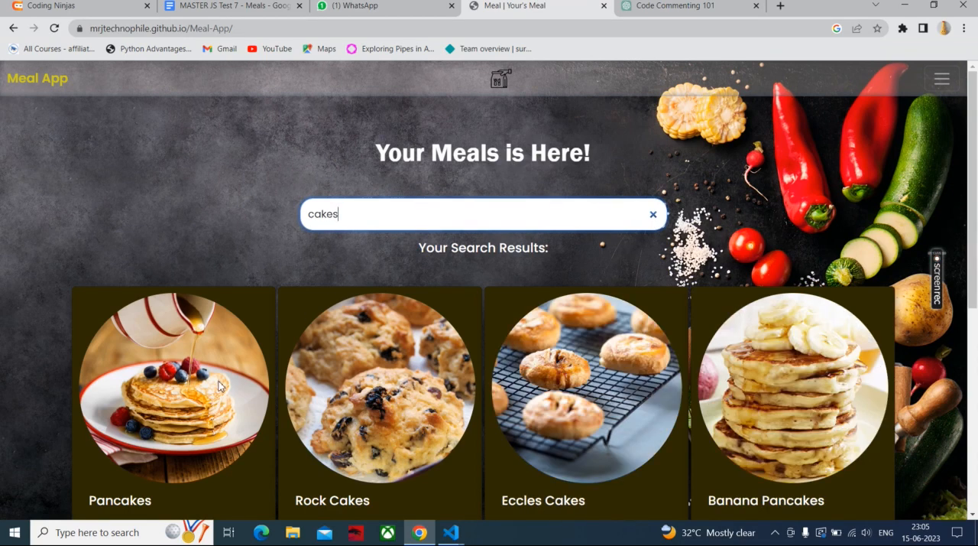
mouse_move(388, 245)
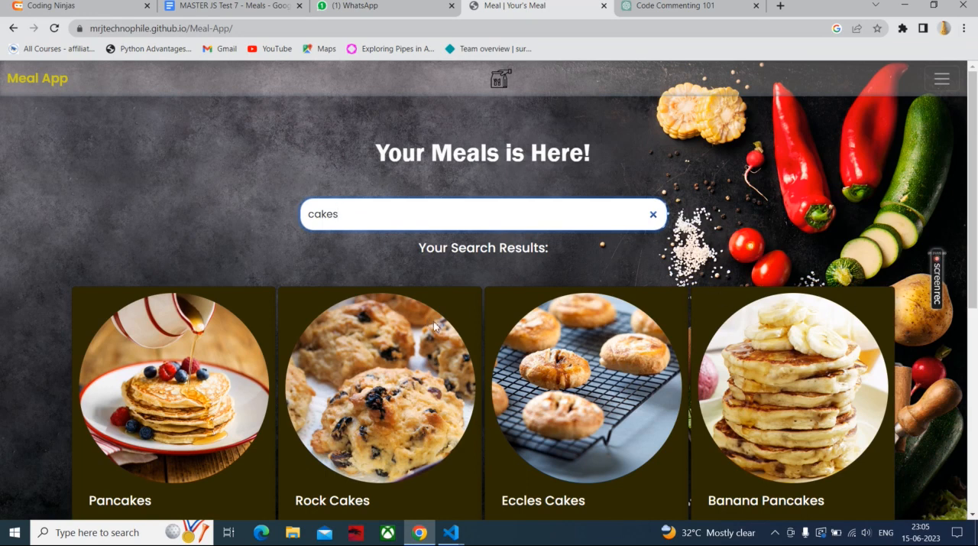
mouse_move(189, 413)
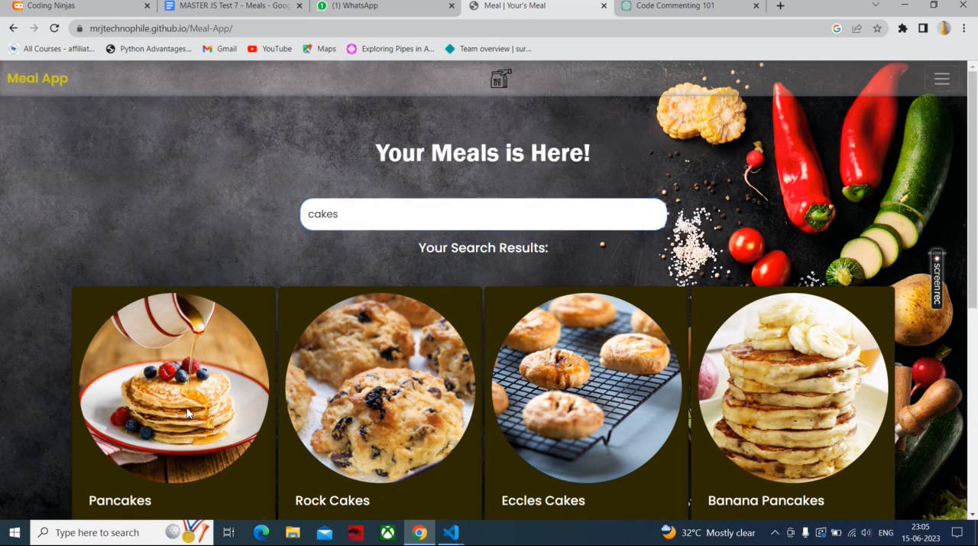
Heart Pancakes and Banana Pancakes, confirming each added-to-favourites alert.
scroll(down, 3)
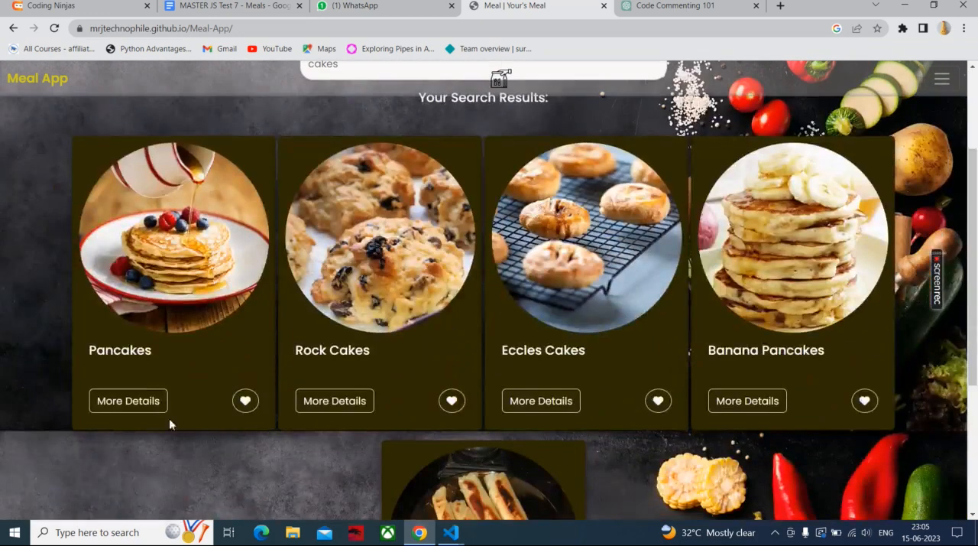
mouse_move(221, 314)
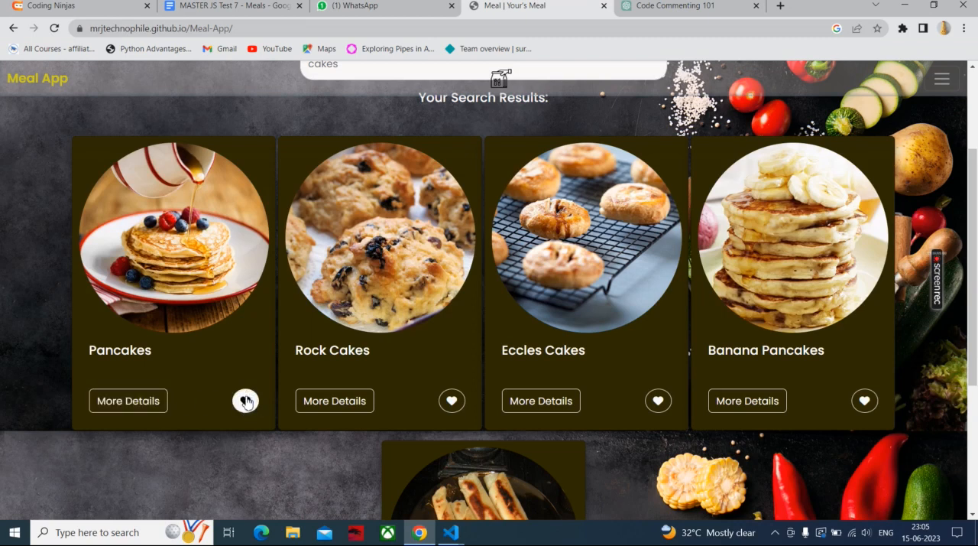
click(245, 400)
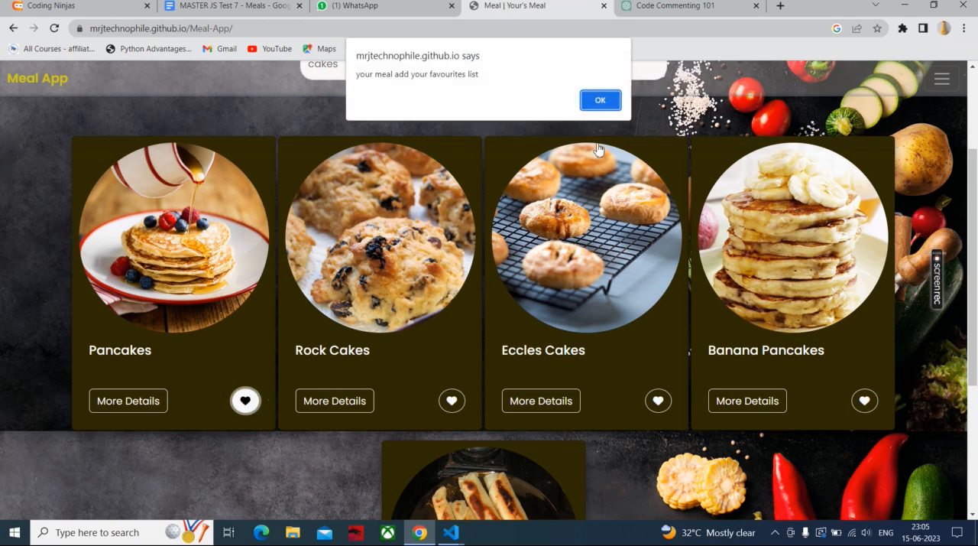
mouse_move(375, 92)
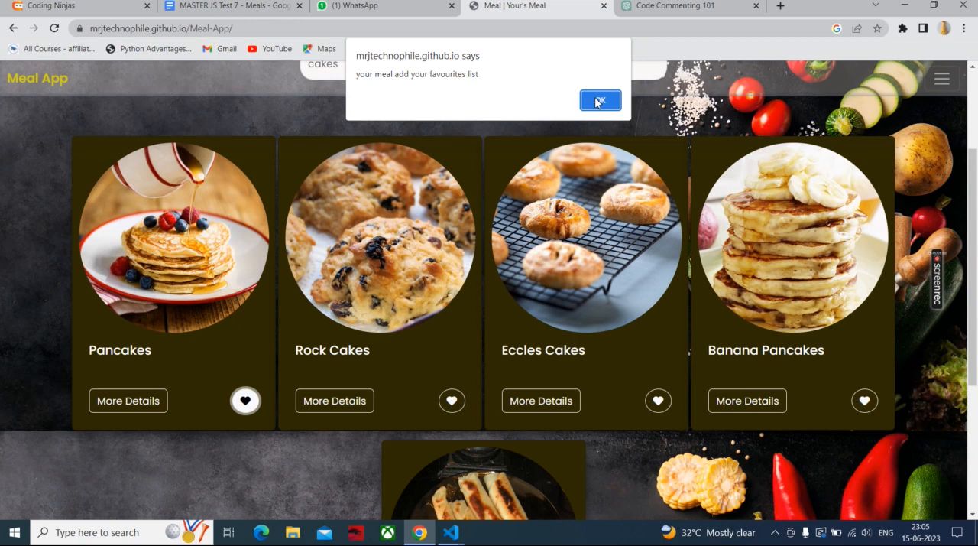
click(600, 100)
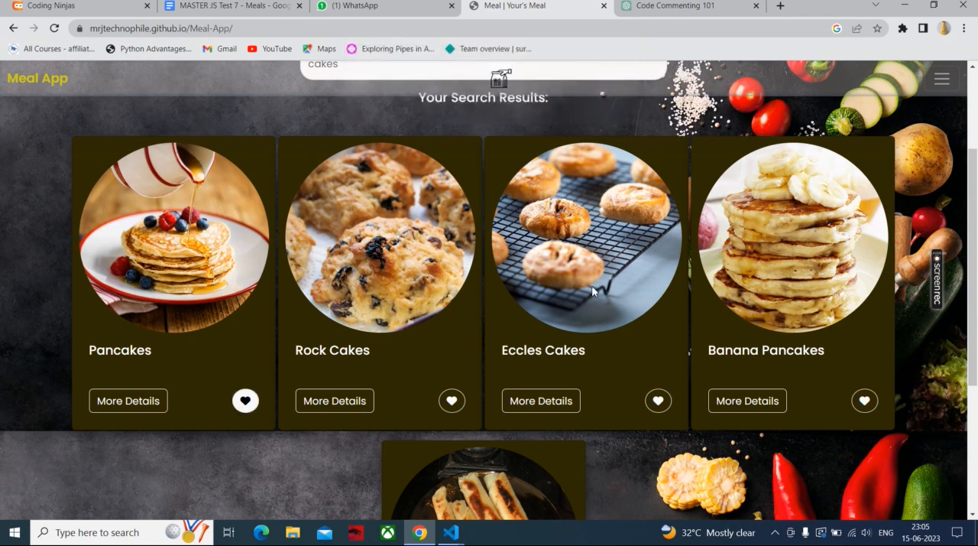
mouse_move(834, 461)
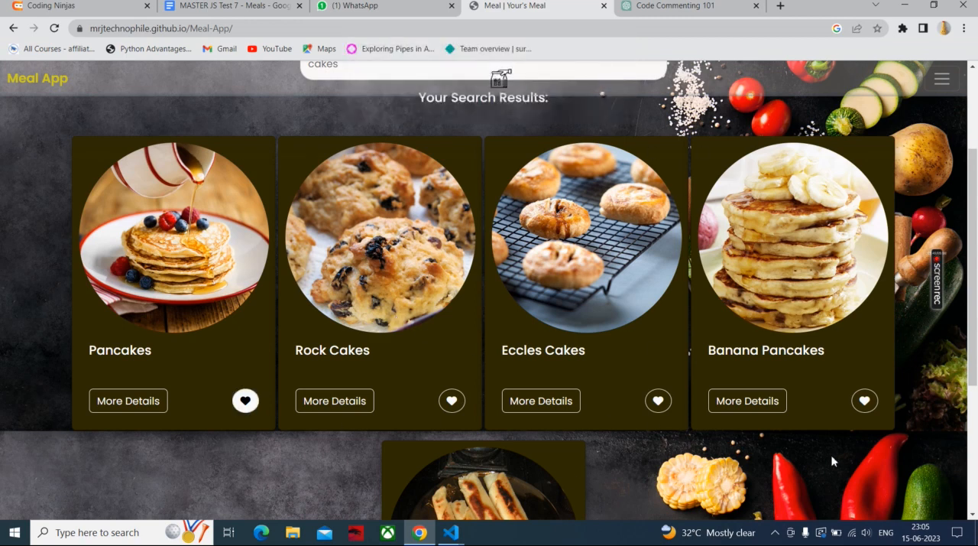
mouse_move(474, 216)
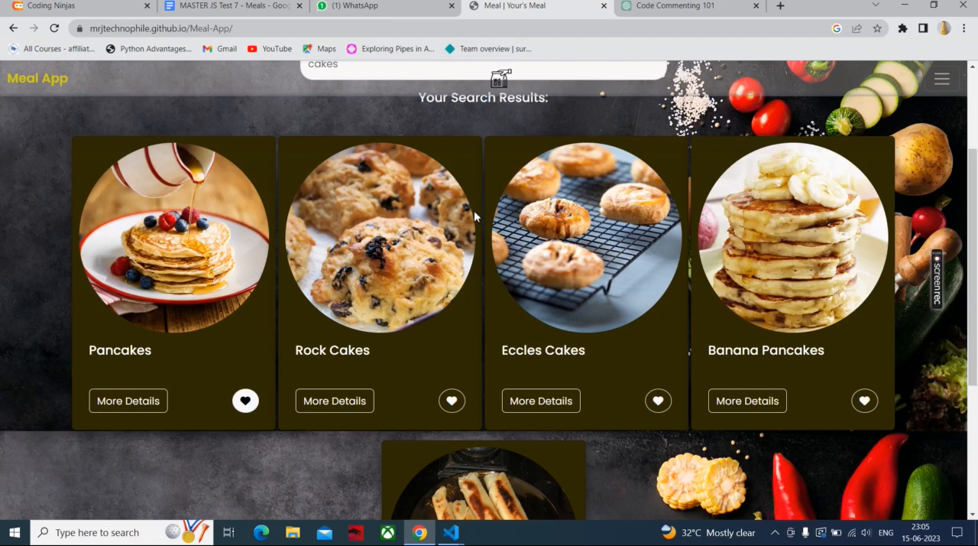
mouse_move(884, 416)
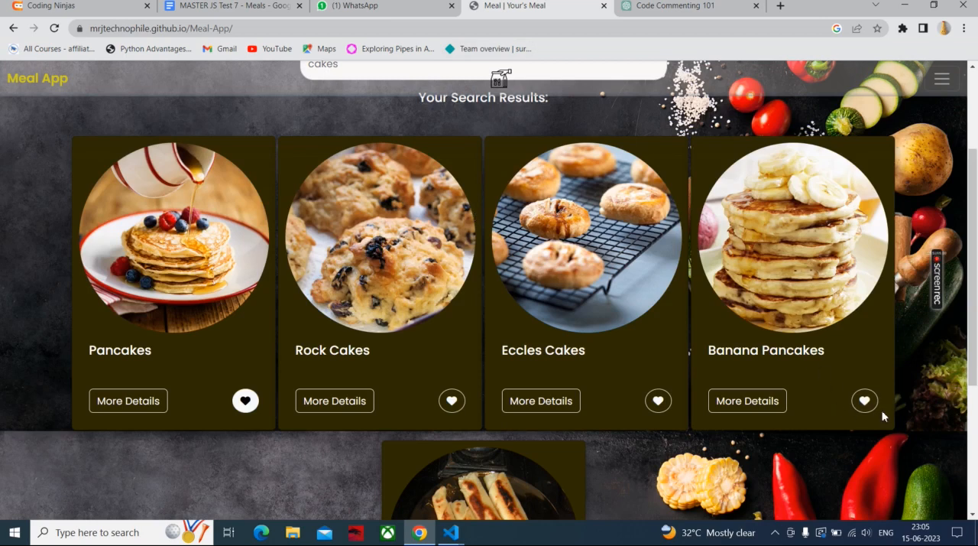
click(864, 400)
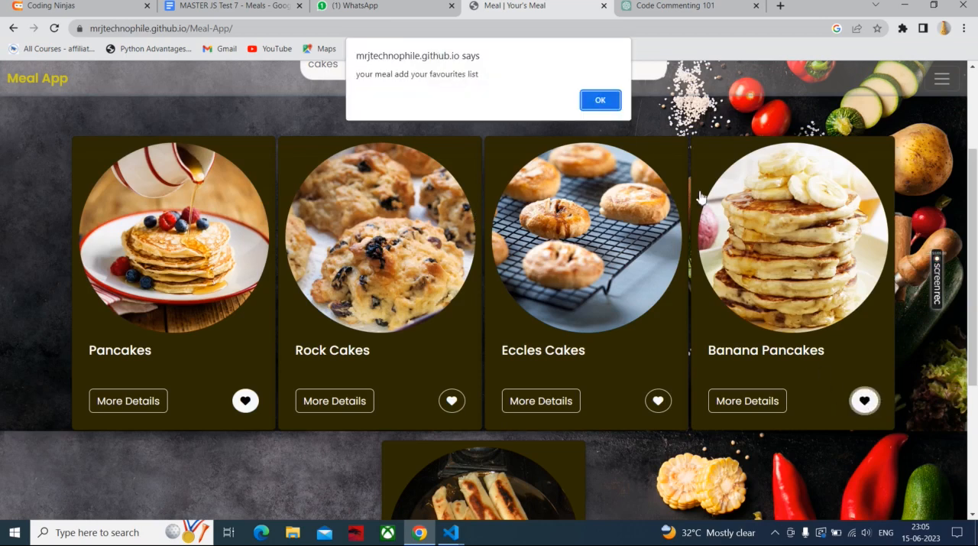
mouse_move(445, 91)
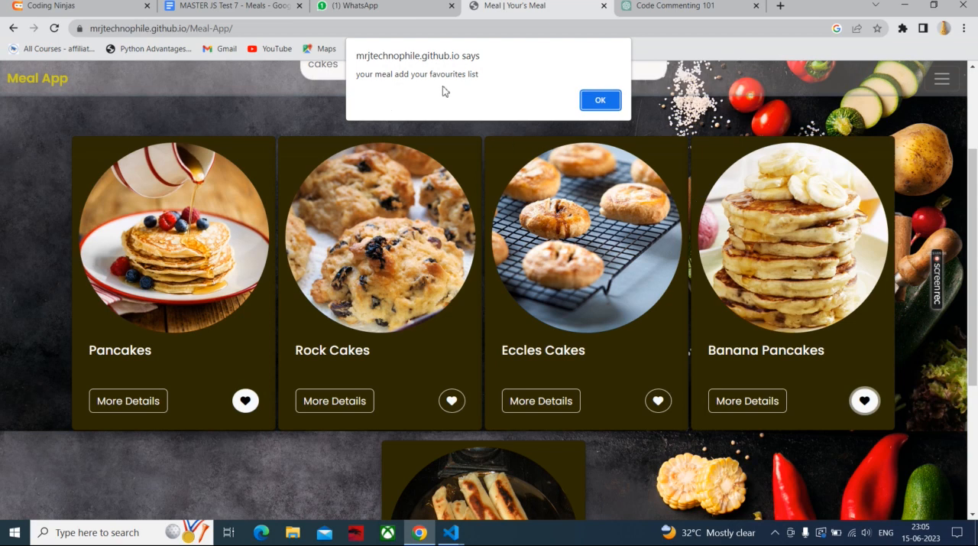
click(600, 100)
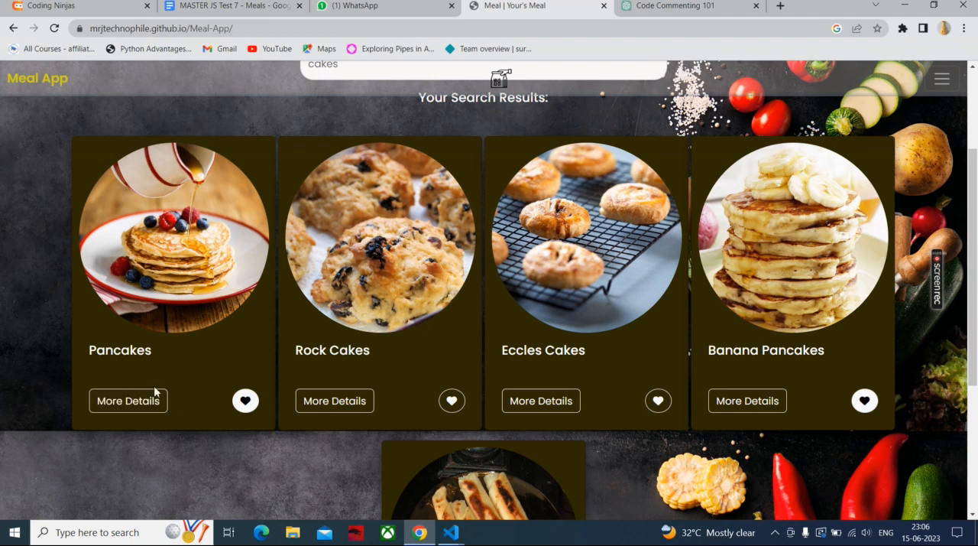
Show Pancakes details: Dessert category, American area and cooking instructions.
click(128, 400)
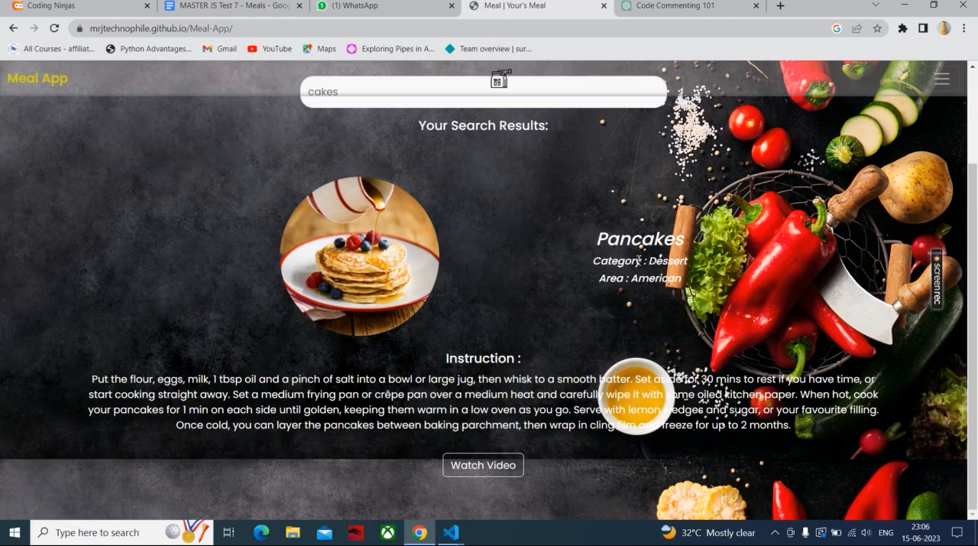
mouse_move(634, 305)
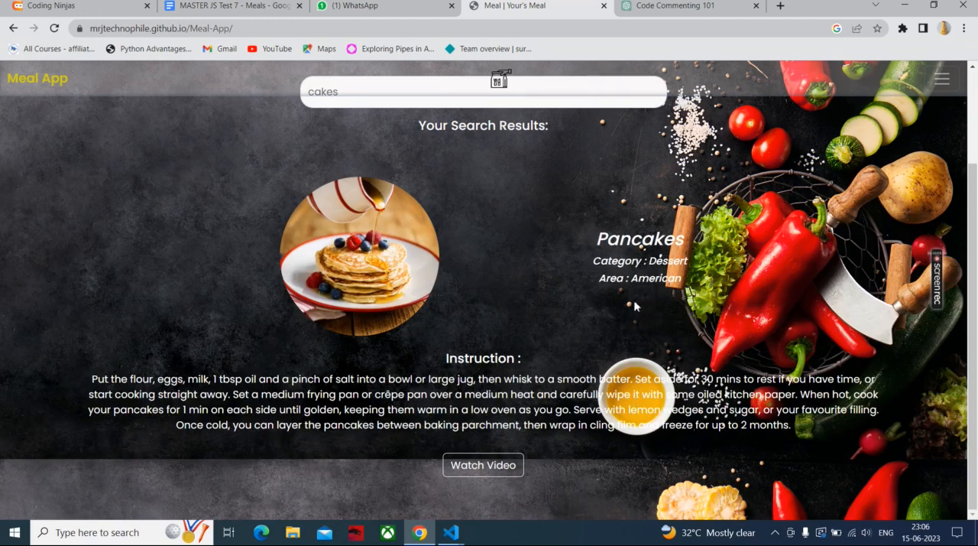
mouse_move(555, 318)
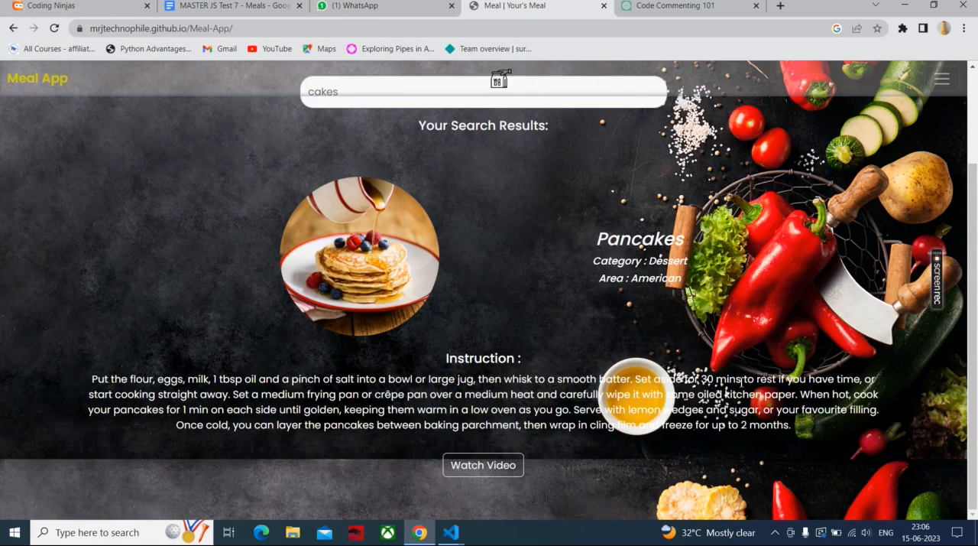
mouse_move(554, 457)
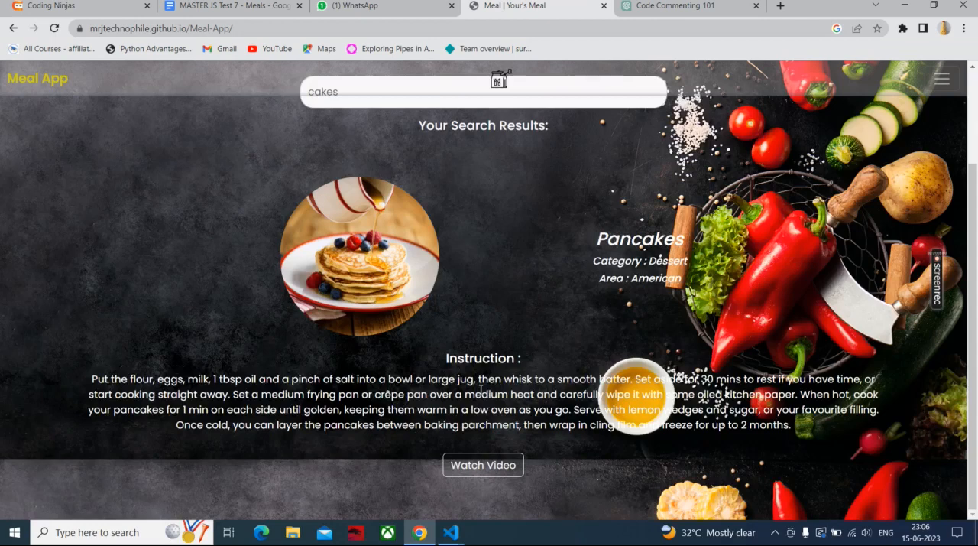
mouse_move(497, 331)
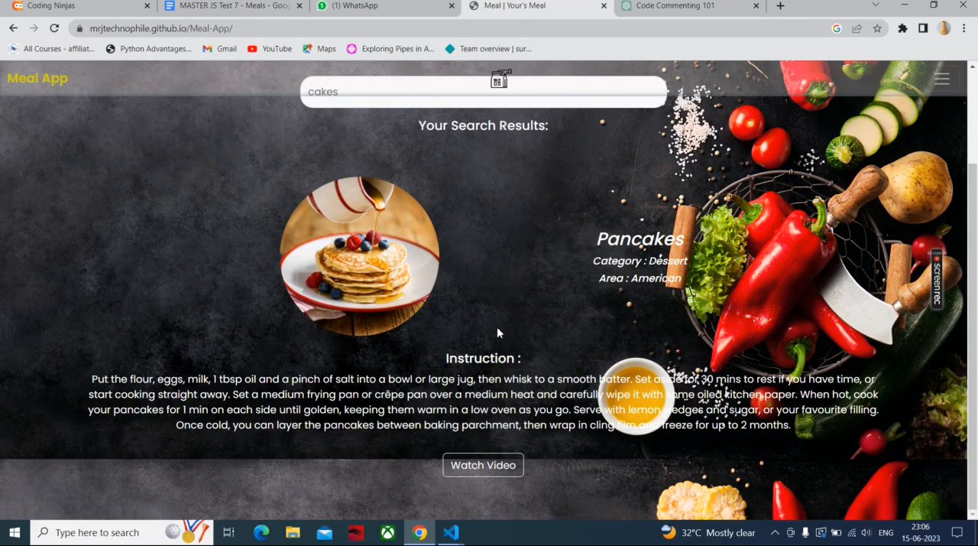
mouse_move(530, 457)
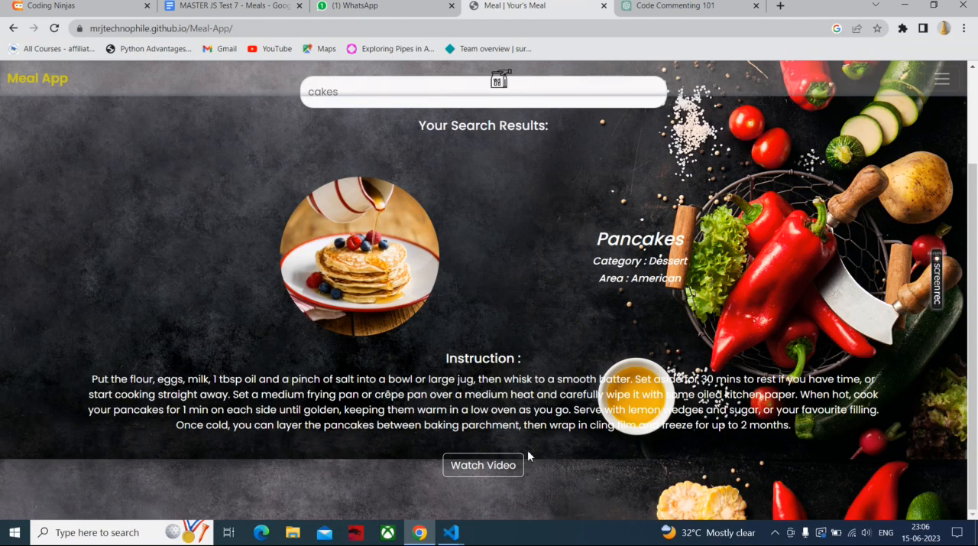
mouse_move(483, 465)
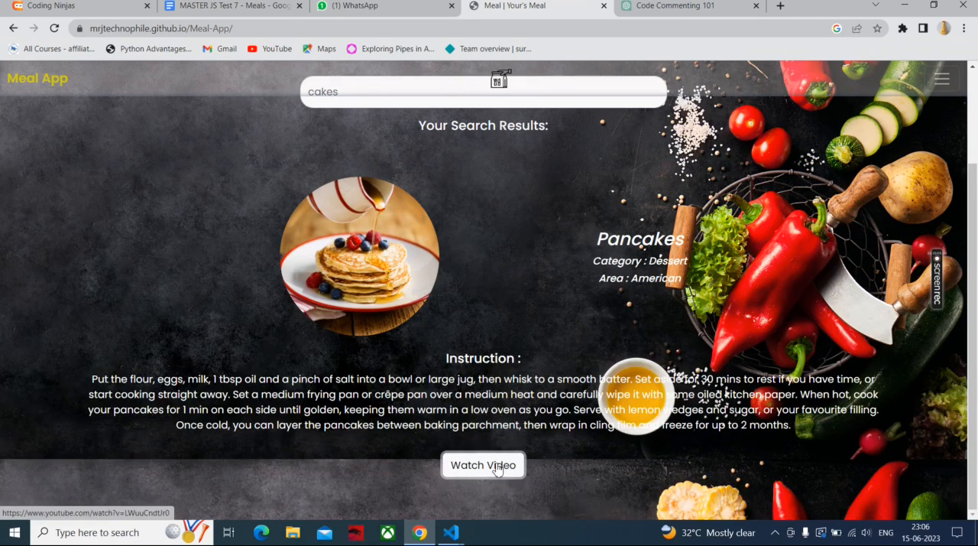
Play 'How to Make Easy Pancakes | Allrecipes.com' on YouTube in a new tab.
click(483, 464)
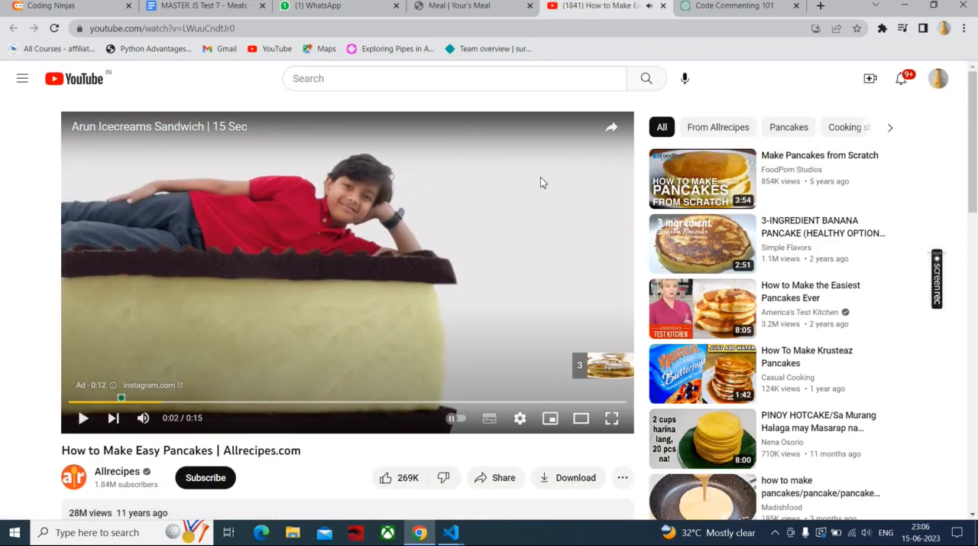
mouse_move(375, 319)
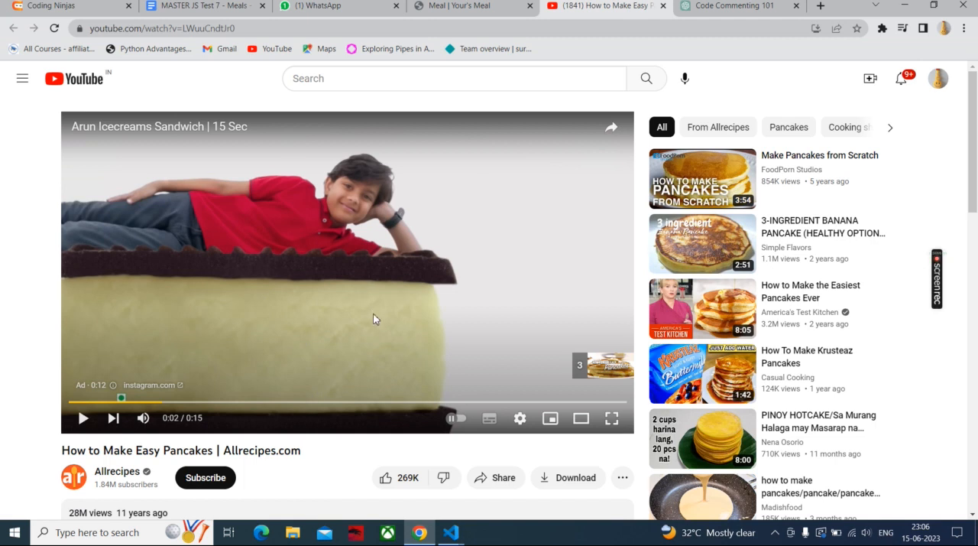
mouse_move(447, 113)
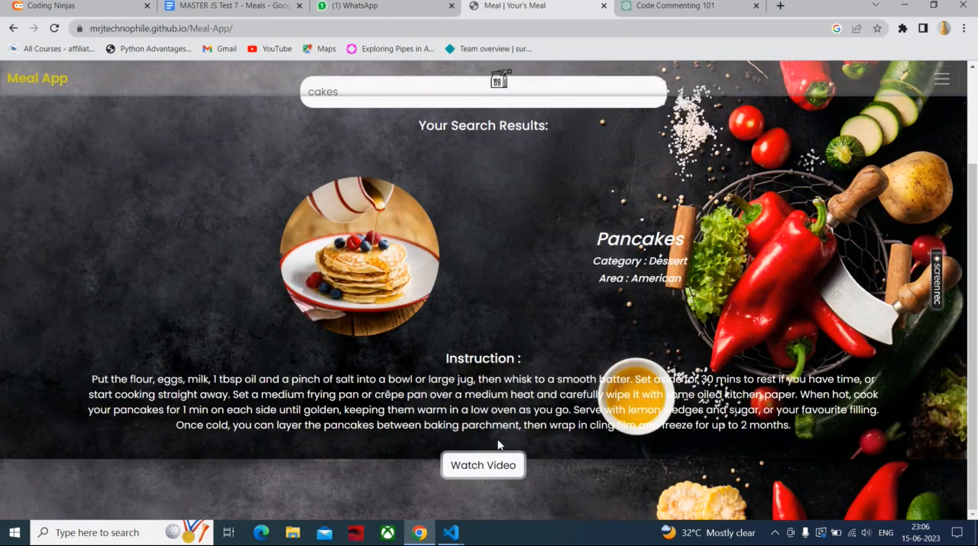
mouse_move(944, 99)
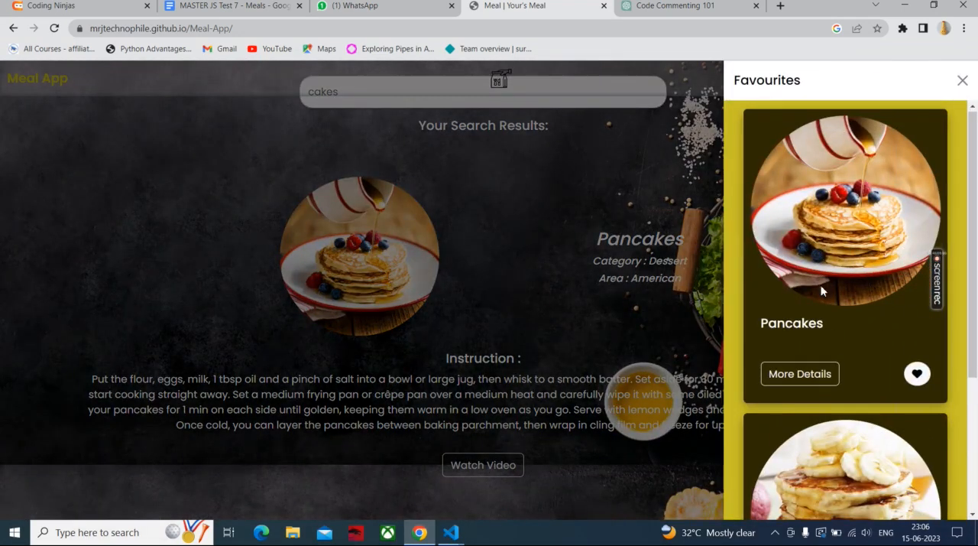
Unfavourite Banana Pancakes, confirm the alert, and close the favourites sidebar.
scroll(down, 3)
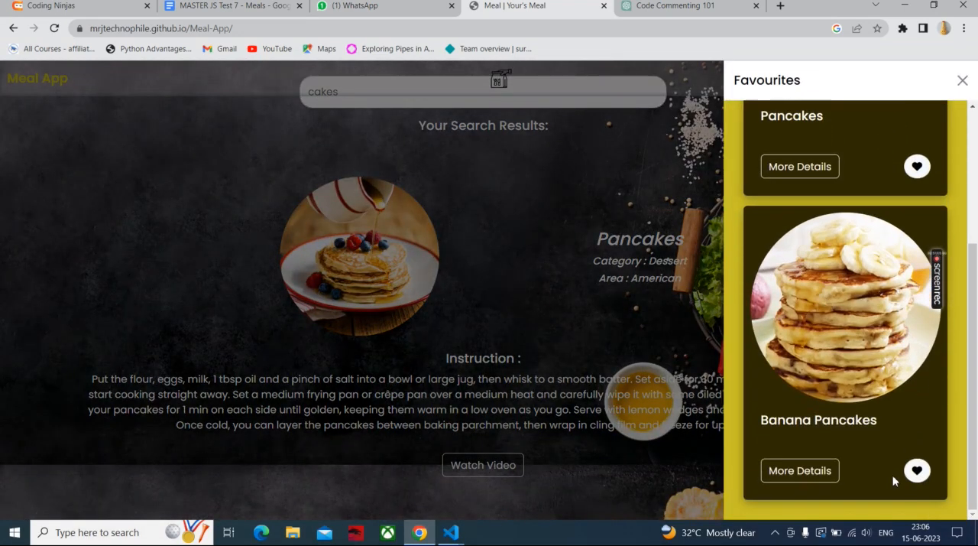
click(917, 470)
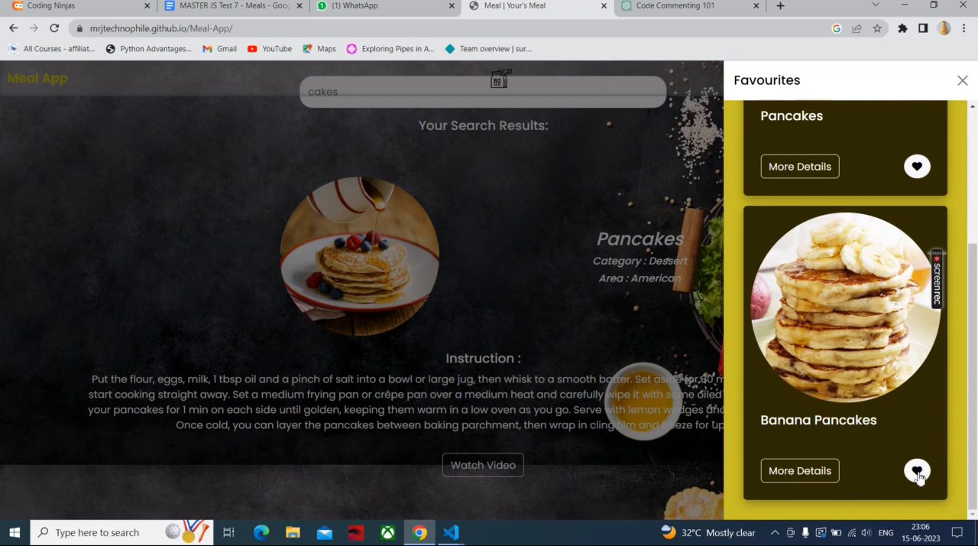
click(917, 470)
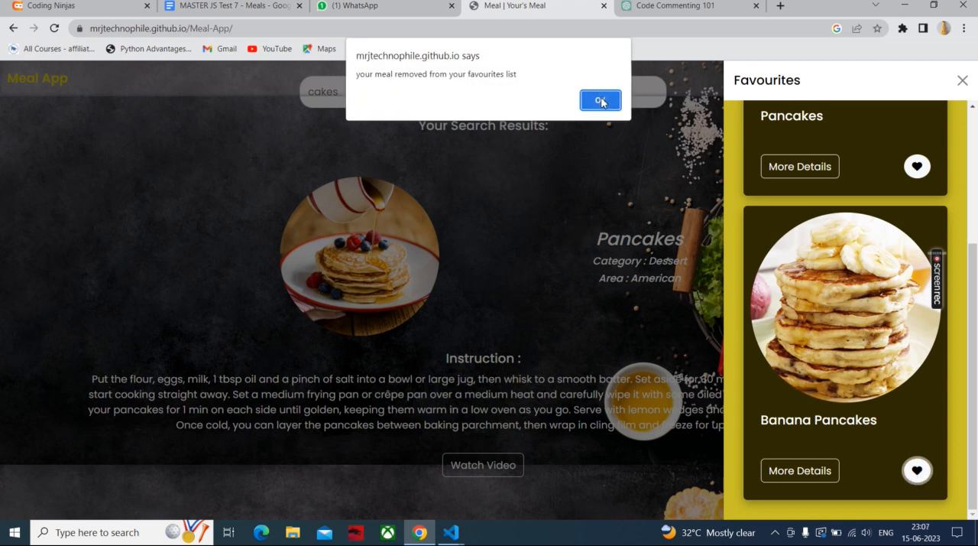
click(600, 100)
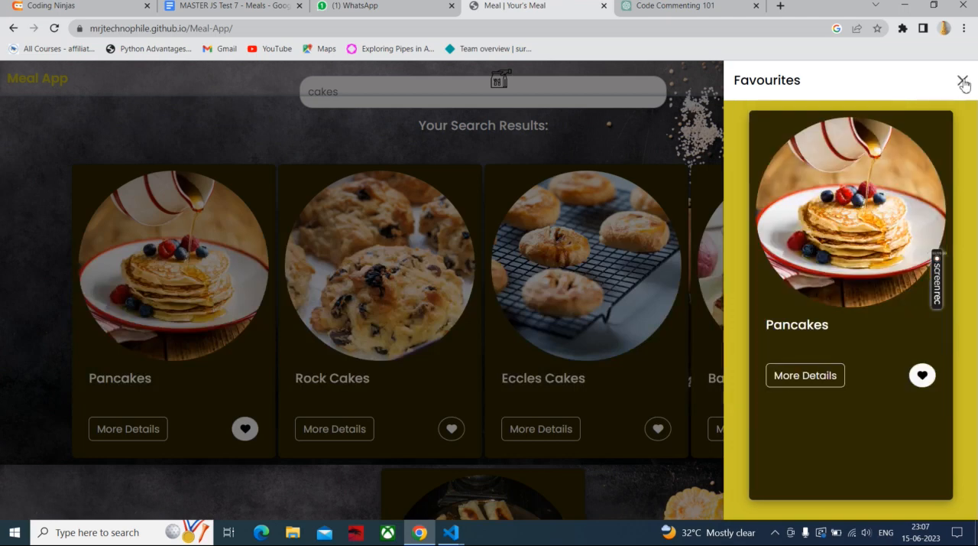
click(964, 83)
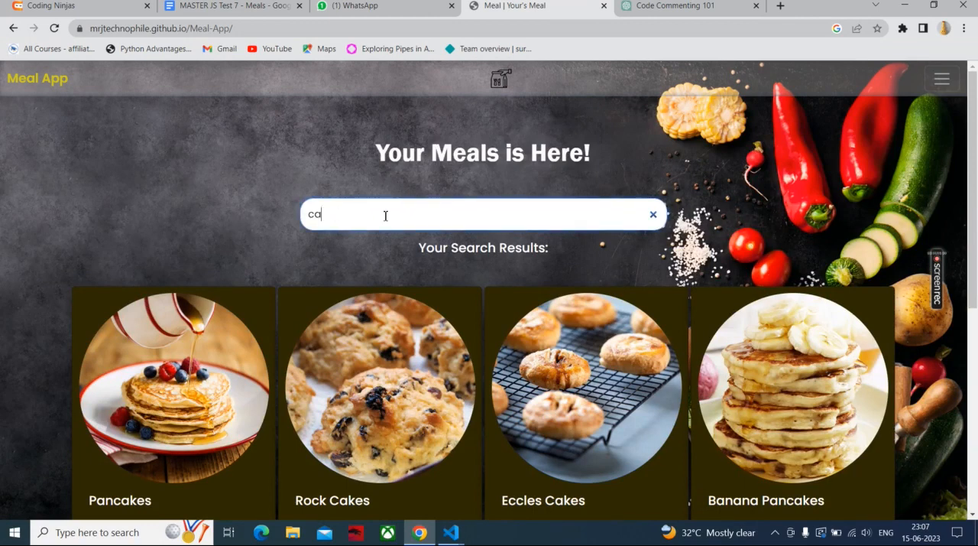
Search 'Biryani', favourite Lamb Biryani, and confirm it joins Pancakes in favourites.
click(653, 214)
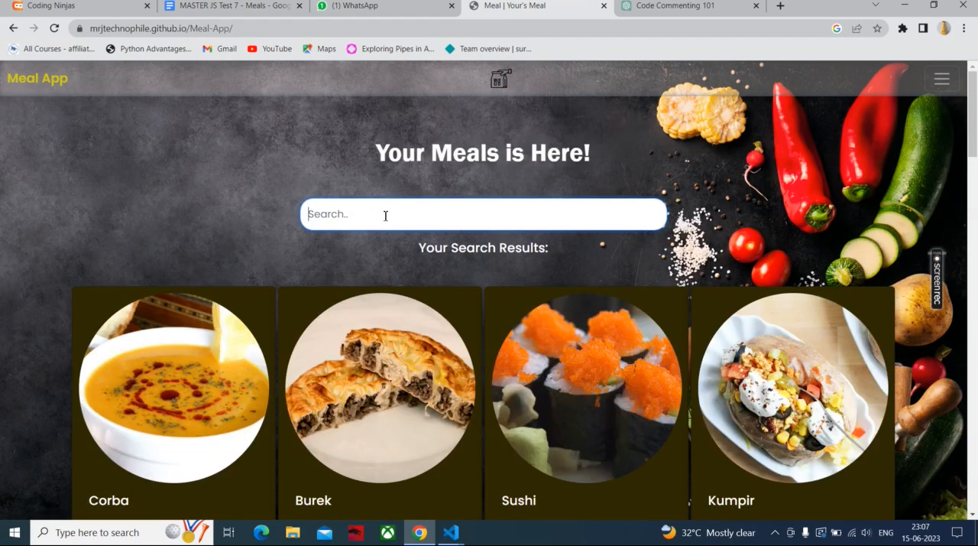
text(Biryani)
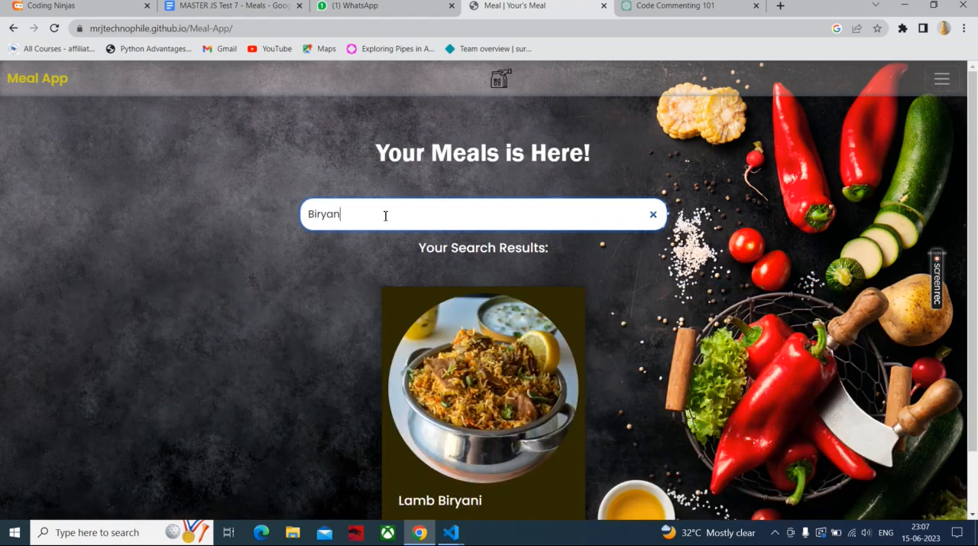
text(i)
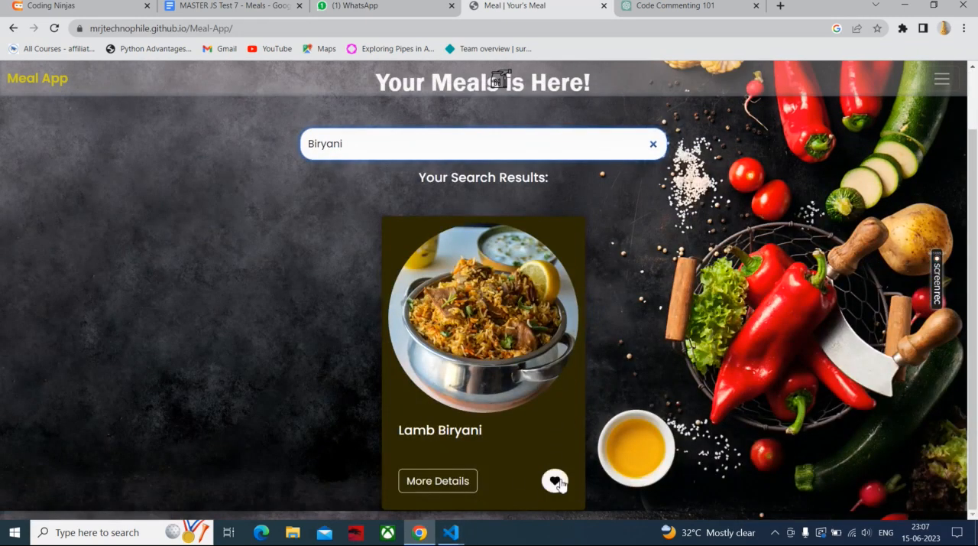
click(555, 480)
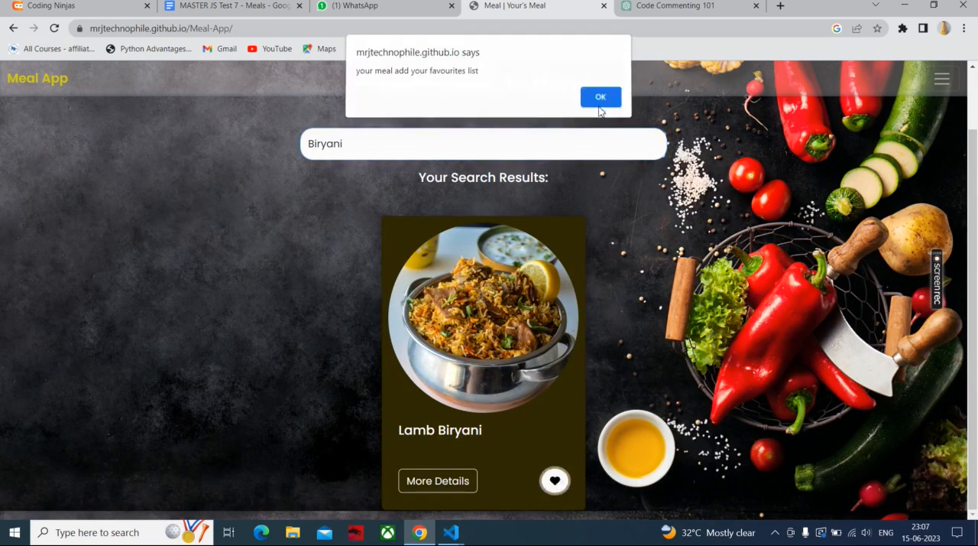
click(600, 96)
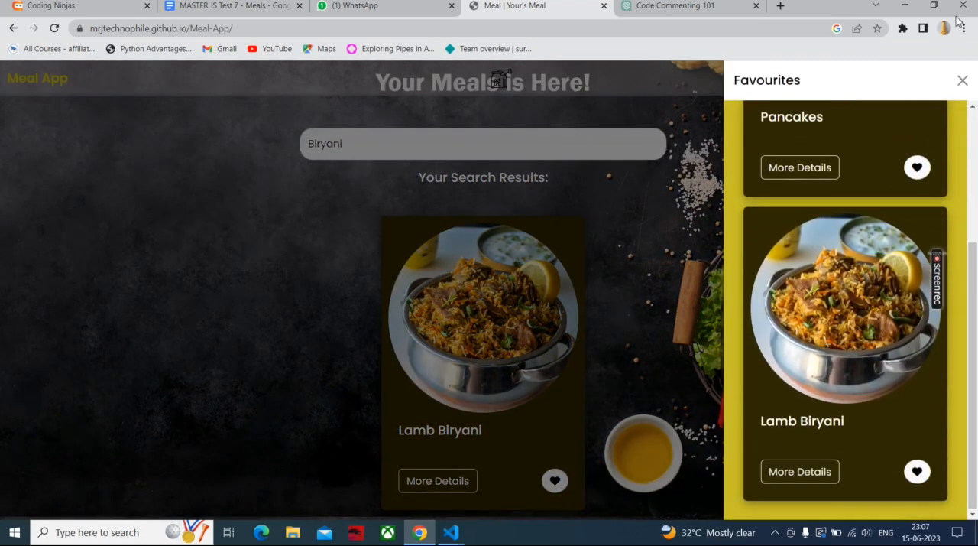
click(962, 79)
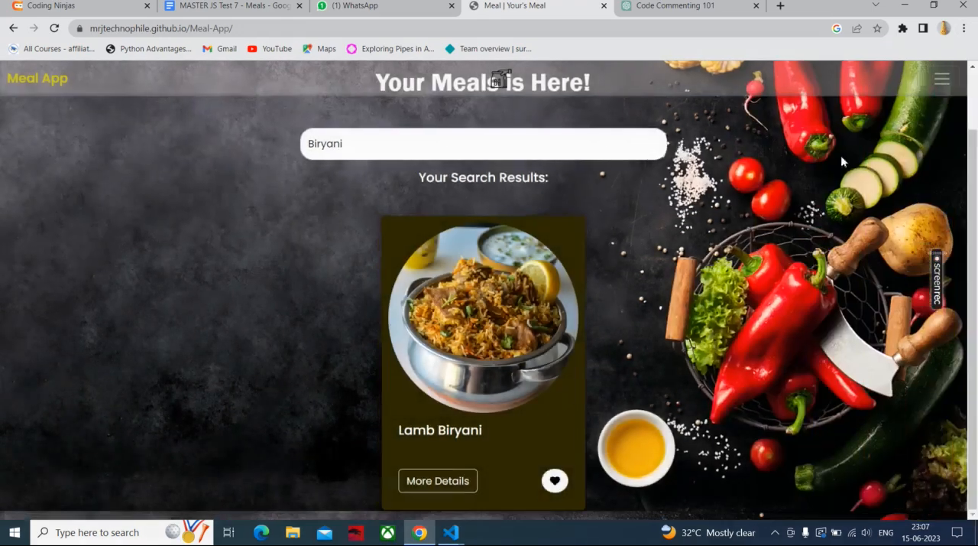
mouse_move(451, 532)
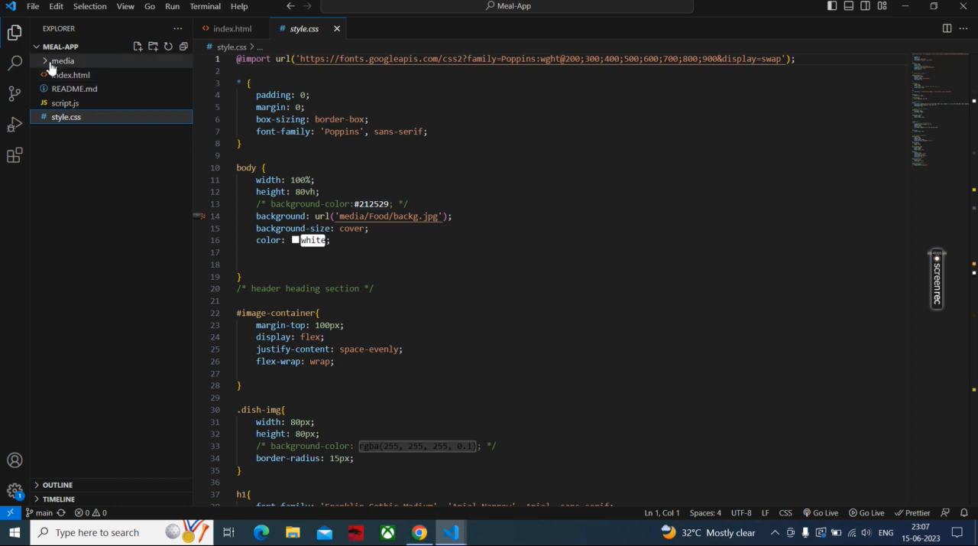
Expand the media and Food folders to view the food images, then collapse Food.
click(63, 60)
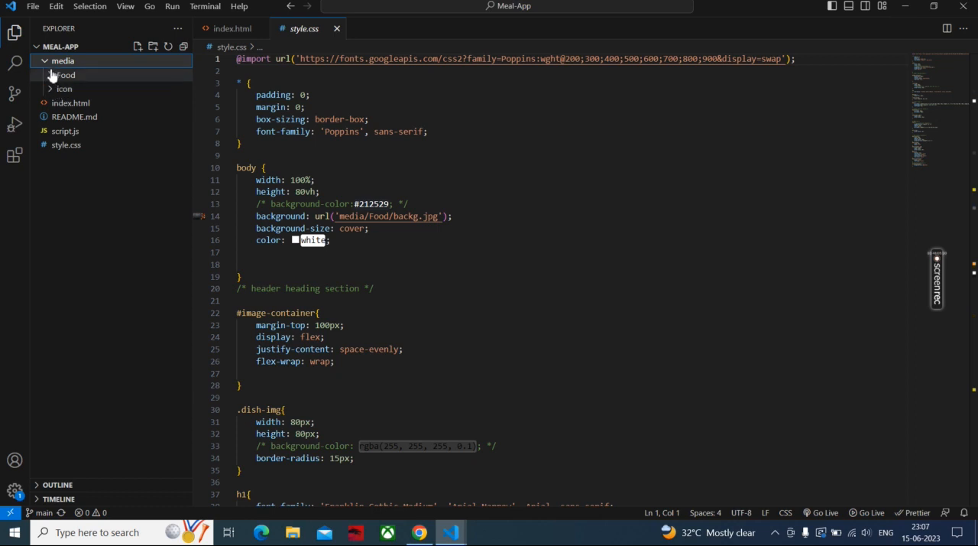
click(65, 75)
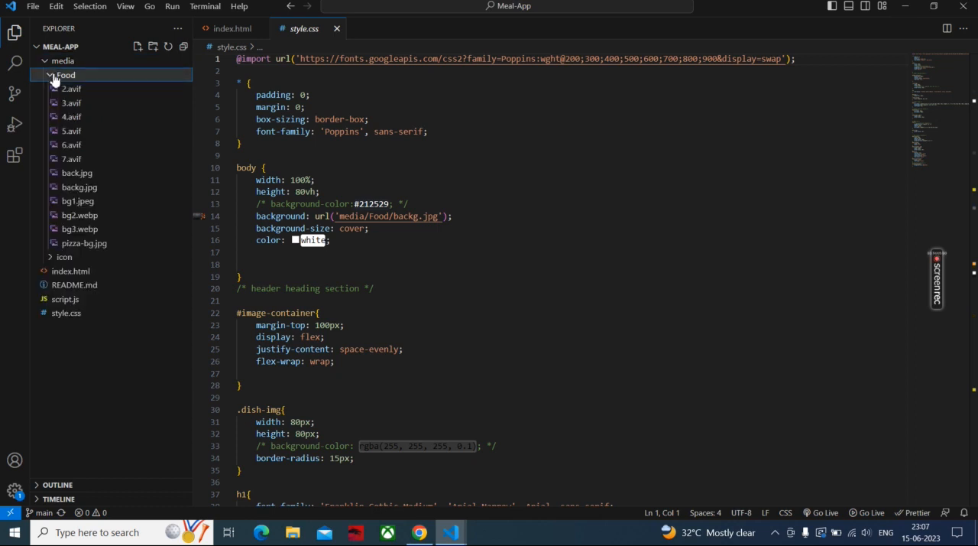
click(65, 74)
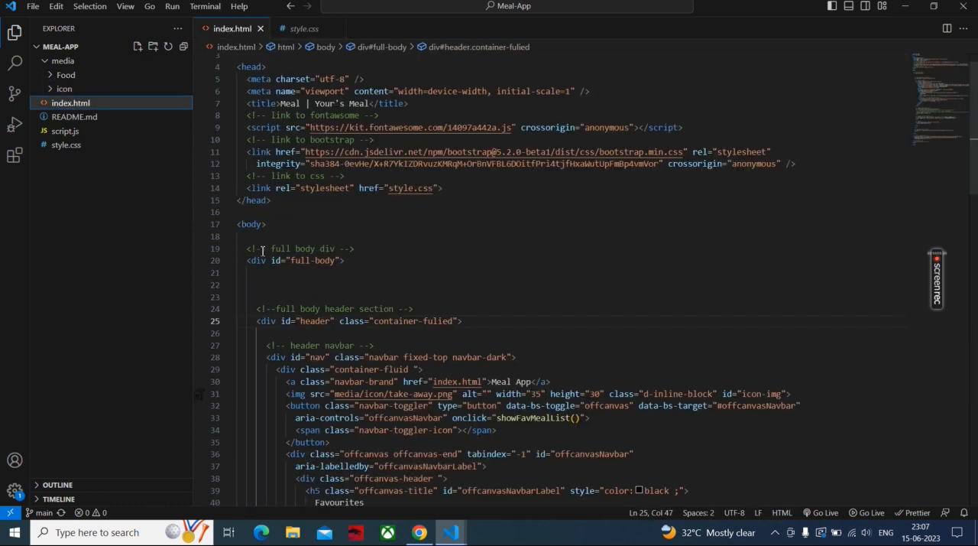
mouse_move(446, 257)
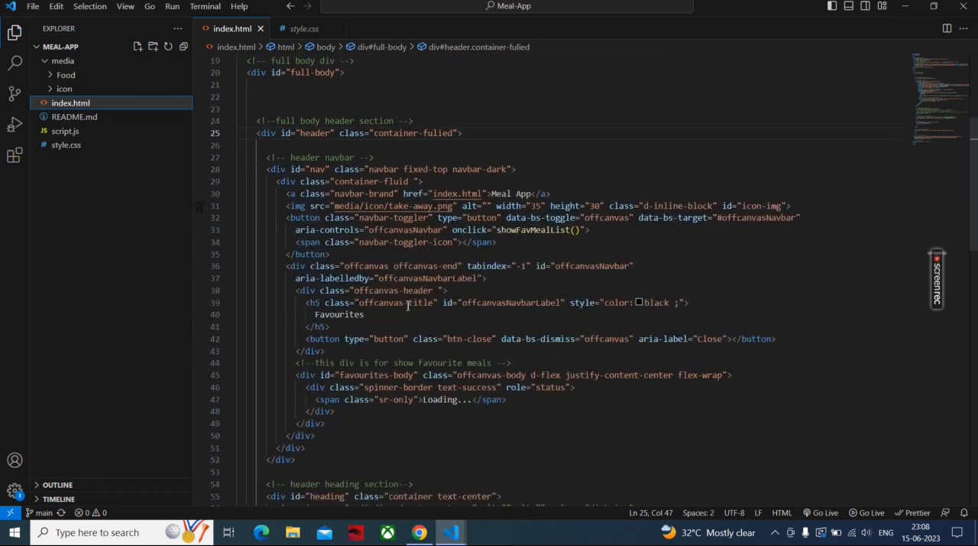
Scroll index.html down through the search bar, main section and script links.
scroll(down, 3)
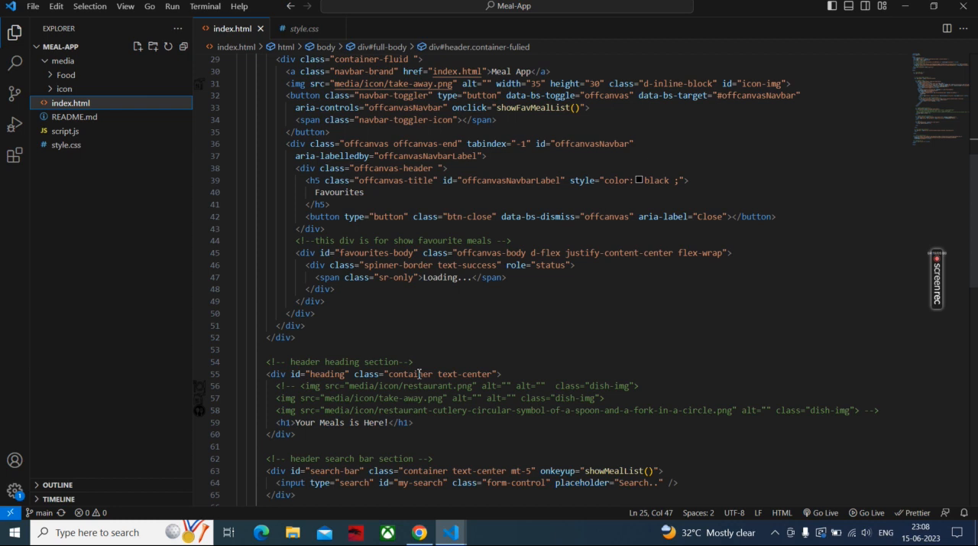
scroll(down, 3)
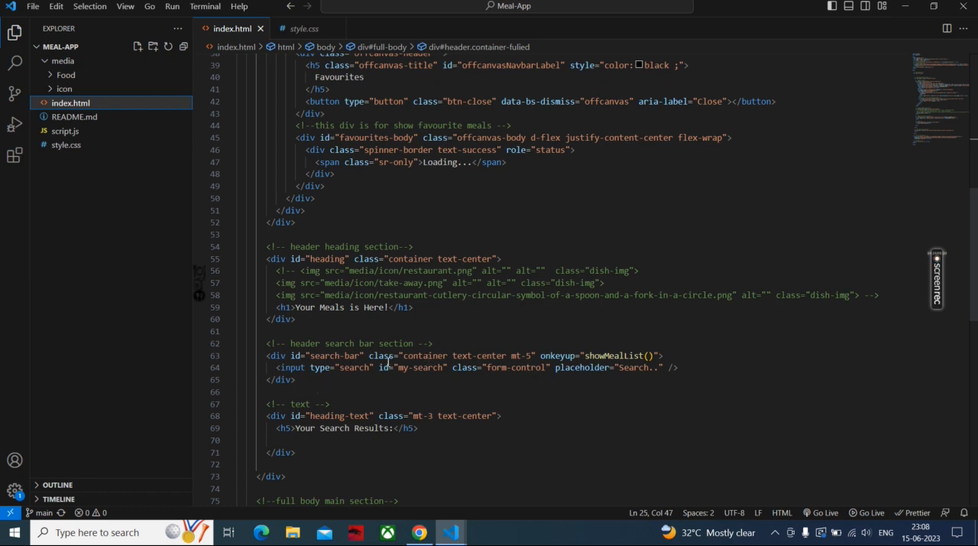
scroll(down, 3)
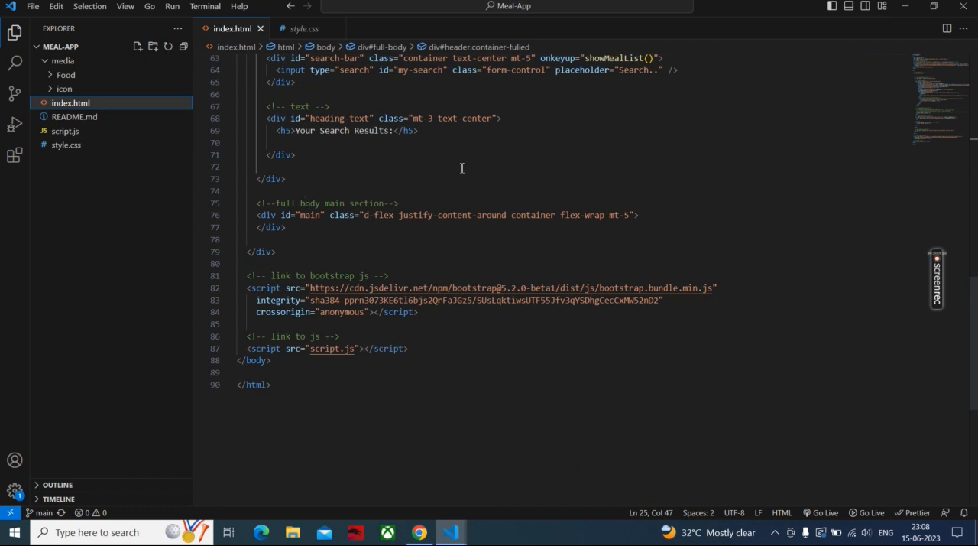
mouse_move(298, 29)
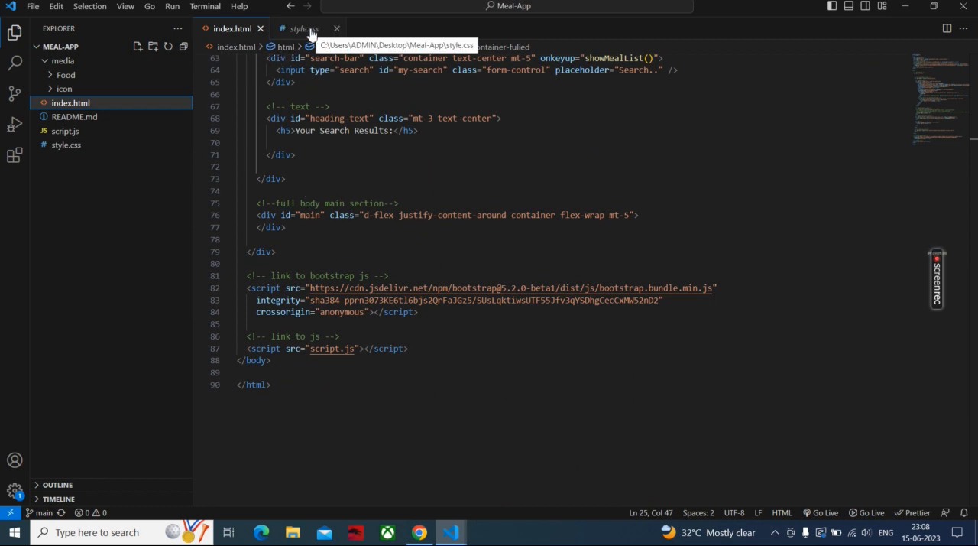
Review style.css from body, header and navbar rules down to meal card styles.
click(297, 29)
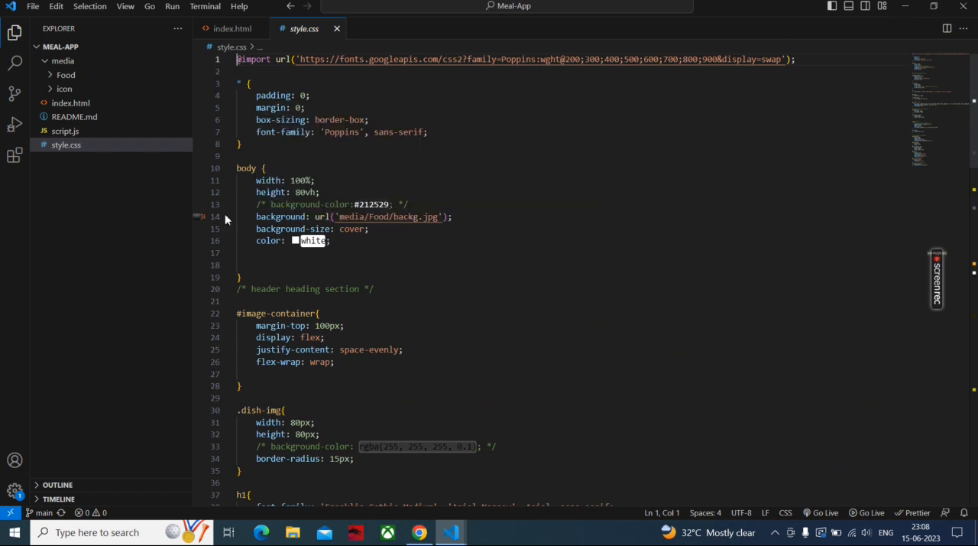
mouse_move(422, 57)
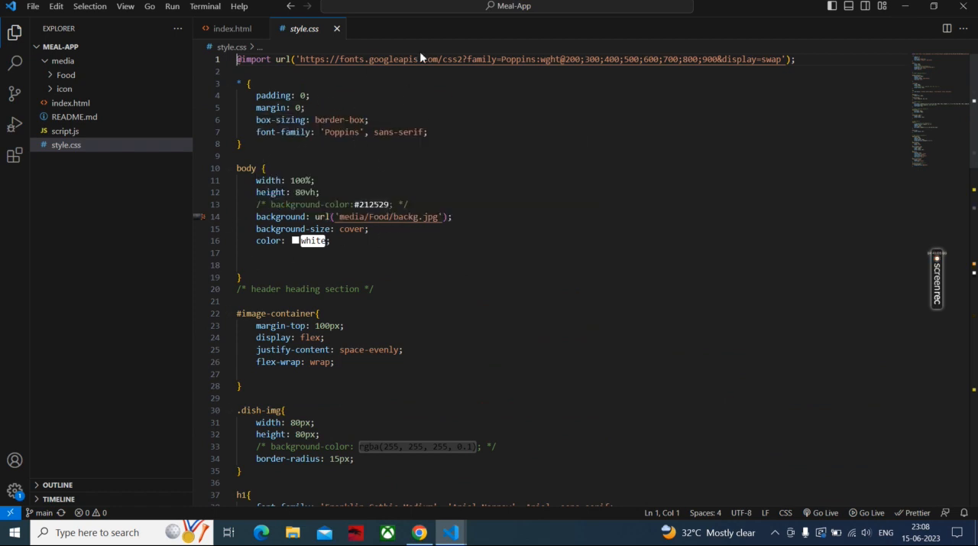
scroll(down, 3)
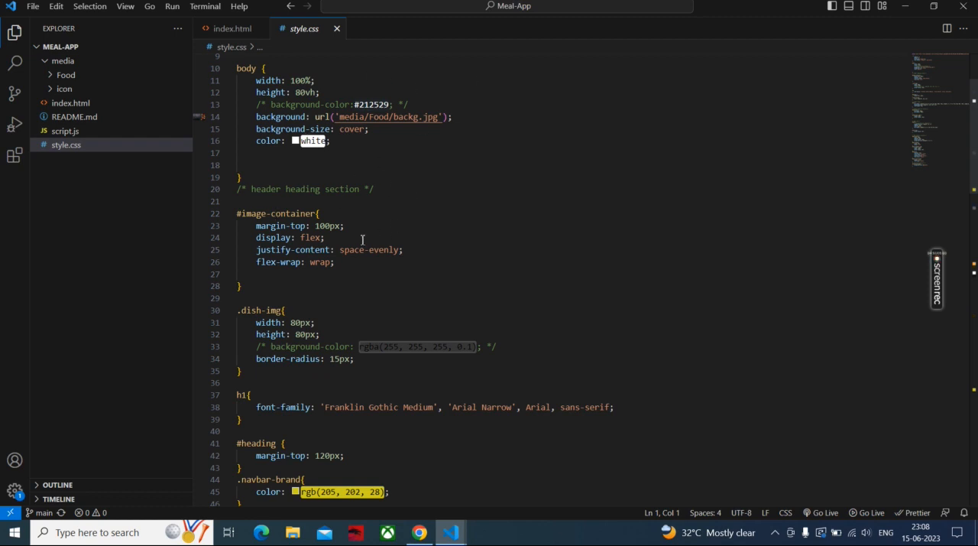
mouse_move(355, 226)
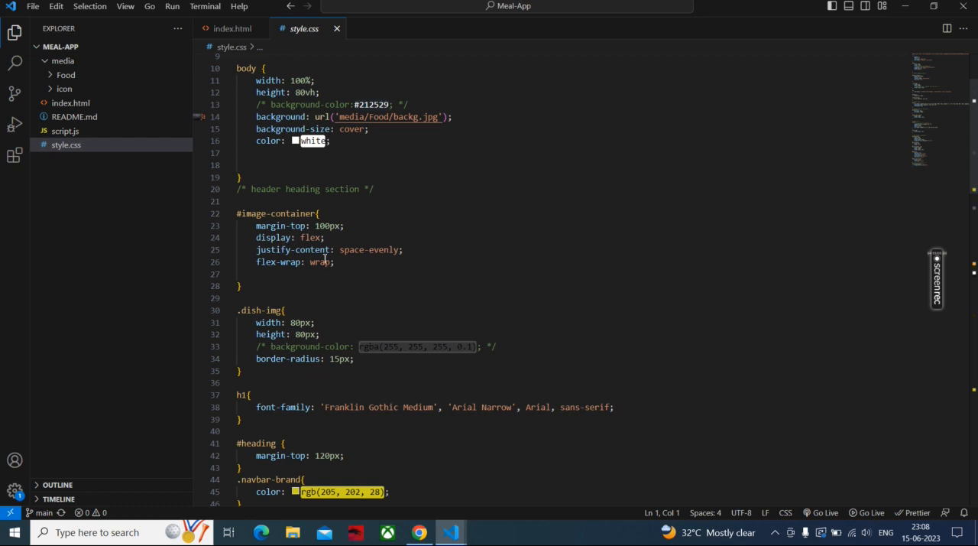
scroll(down, 3)
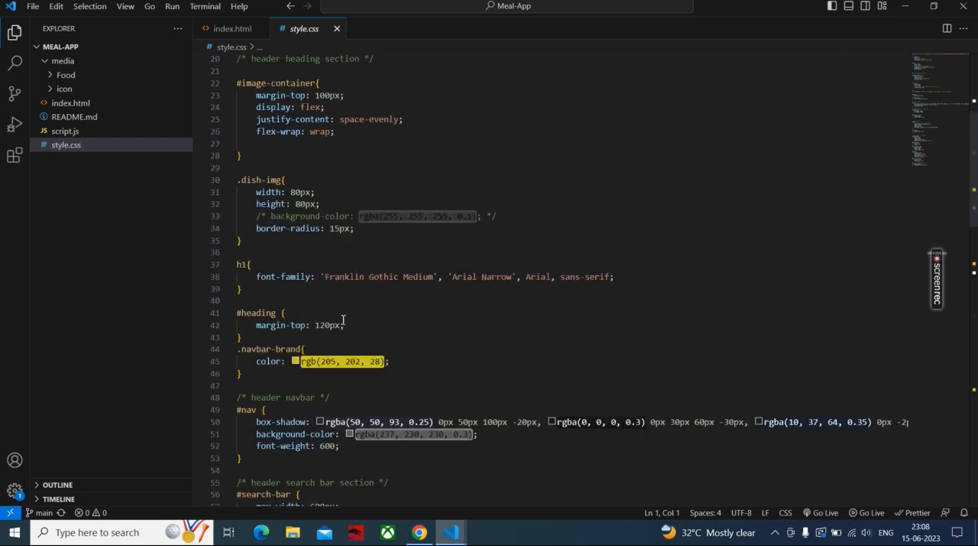
scroll(down, 3)
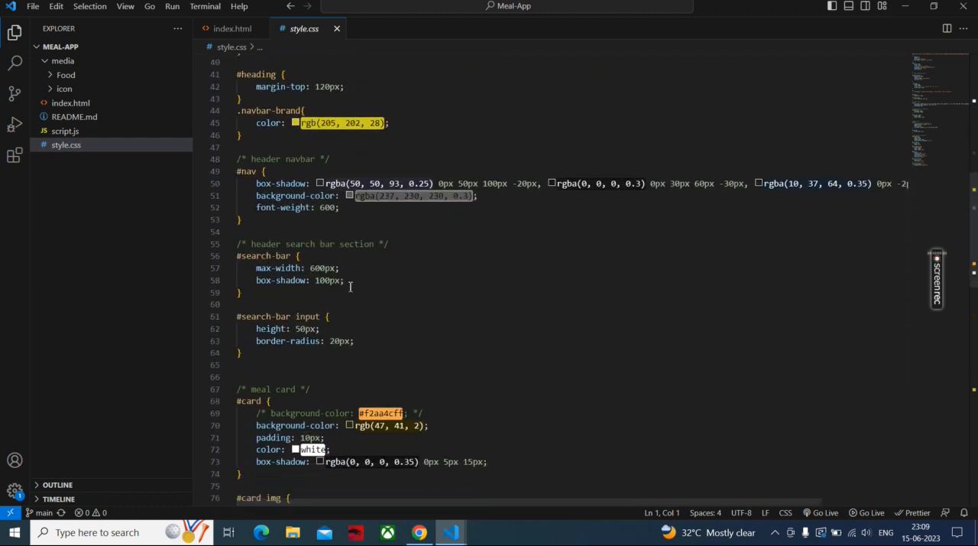
scroll(down, 3)
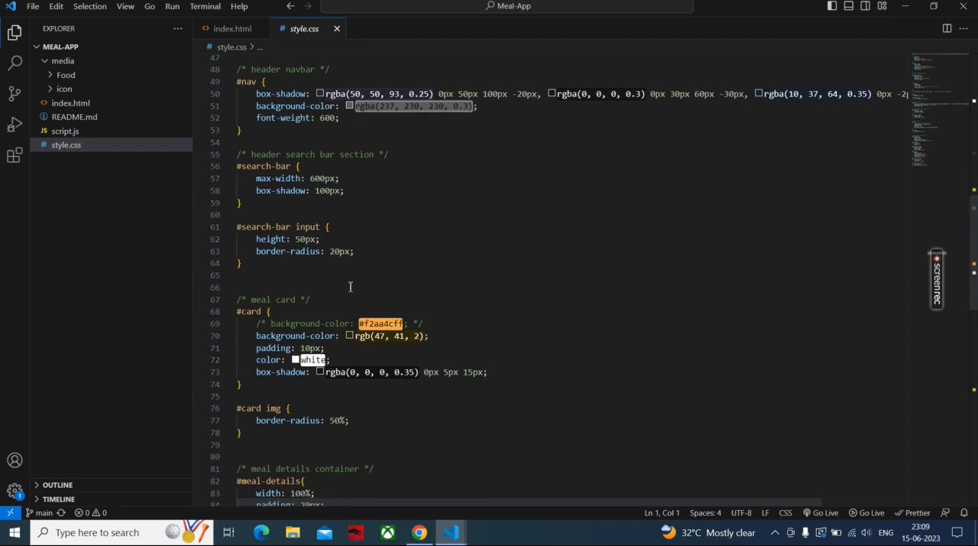